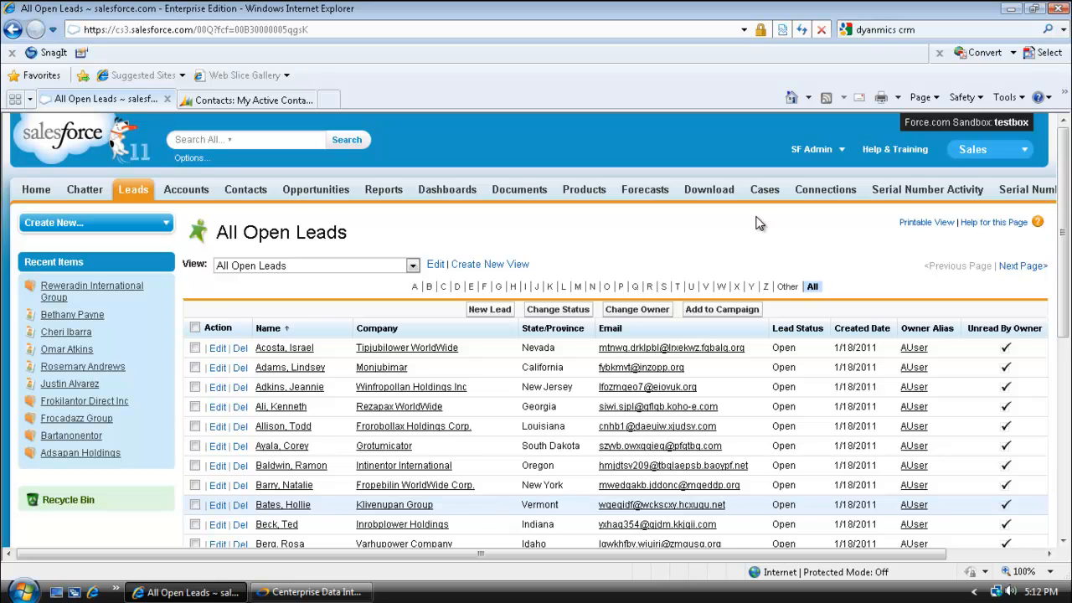
pyautogui.moveTo(632, 237)
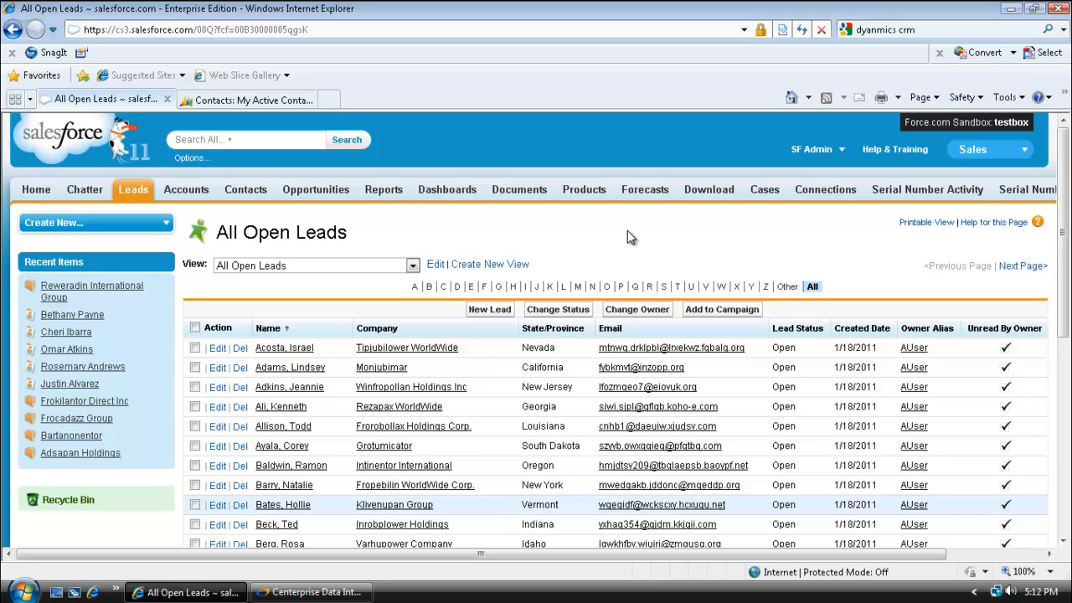
pyautogui.moveTo(260, 232)
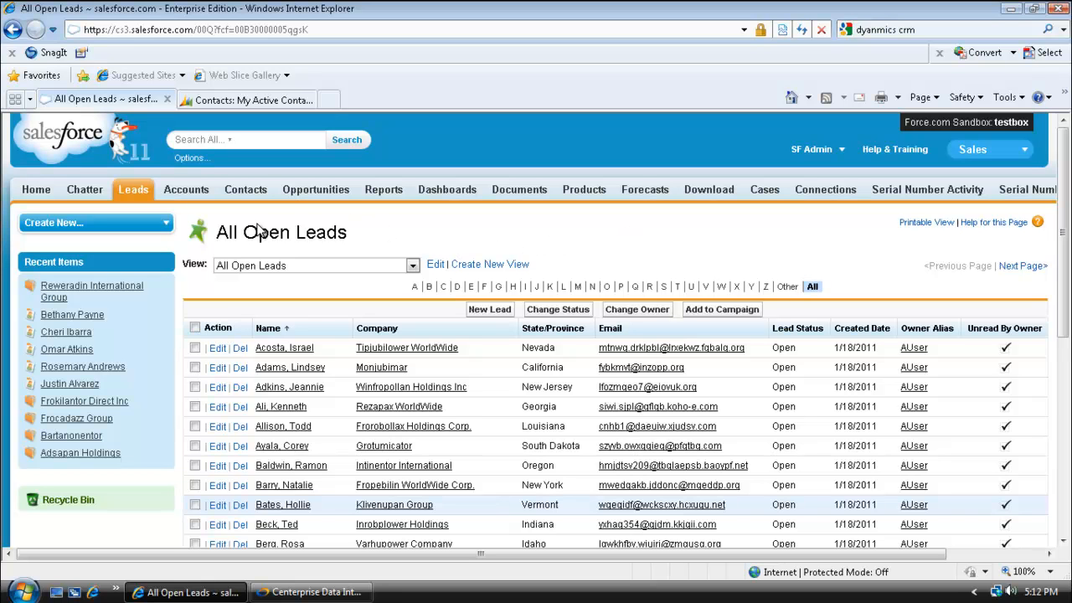
pyautogui.moveTo(289, 230)
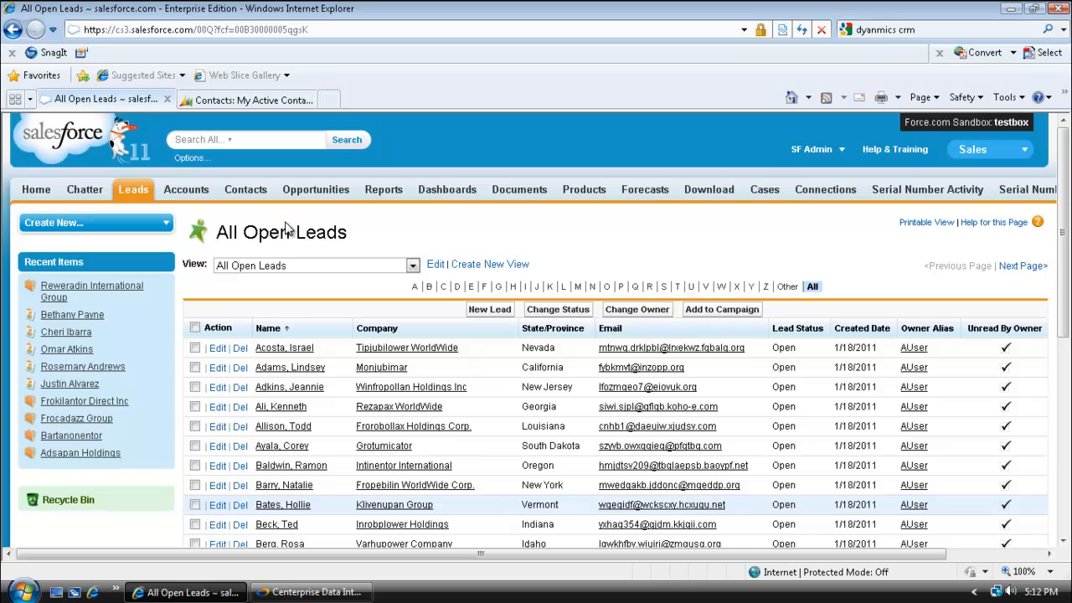
pyautogui.moveTo(314, 212)
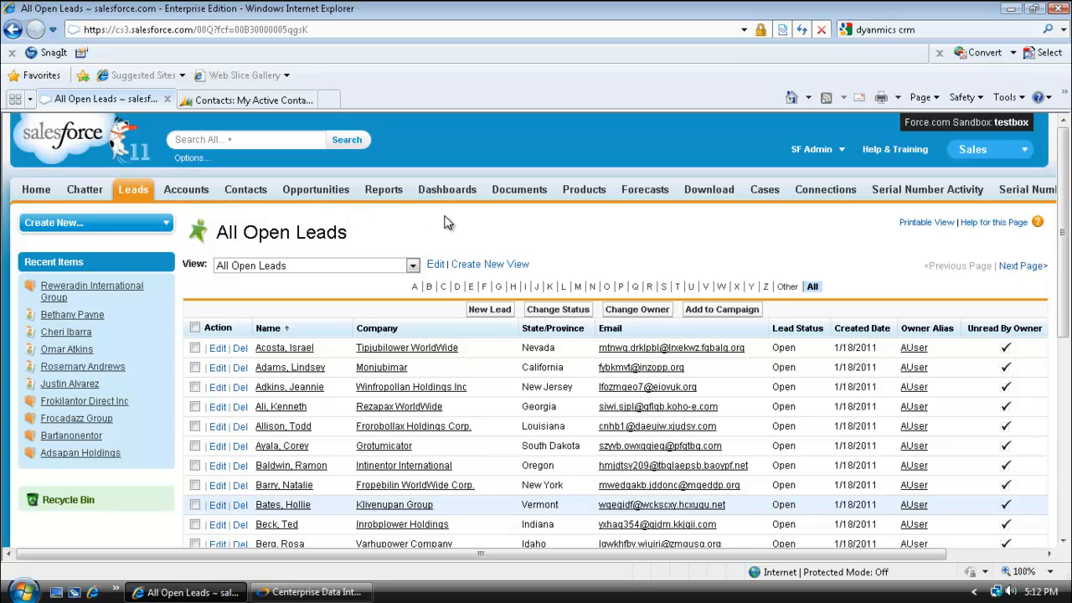
pyautogui.moveTo(401, 241)
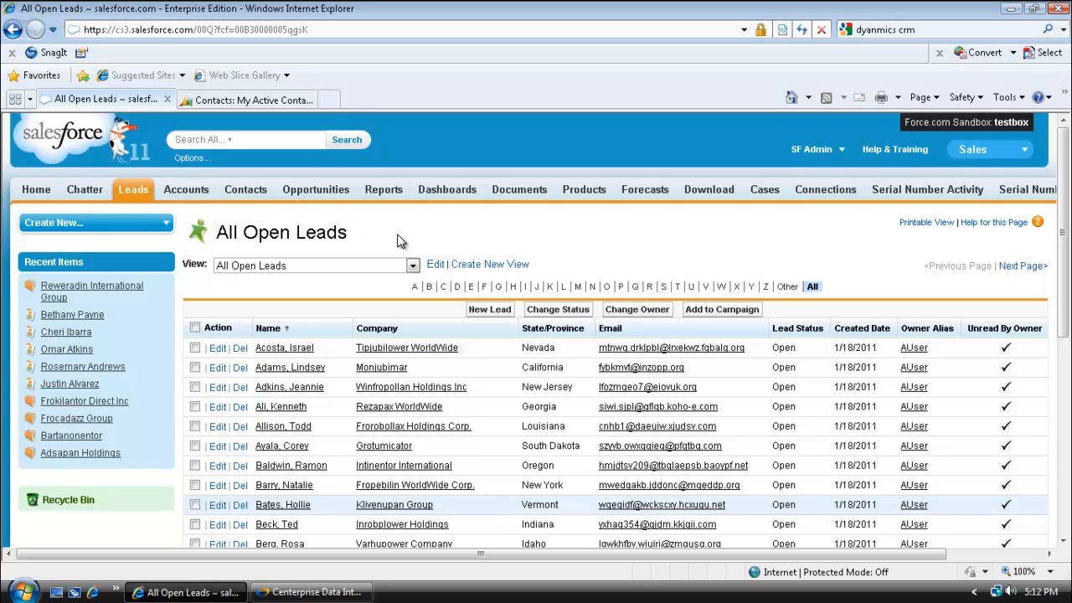
pyautogui.moveTo(456, 234)
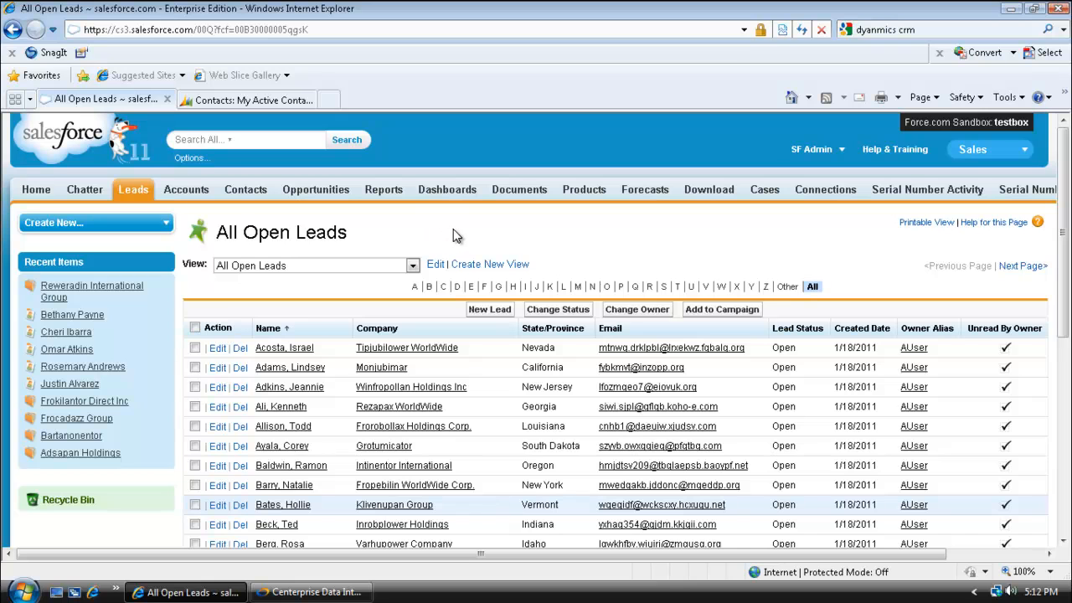
pyautogui.moveTo(283, 220)
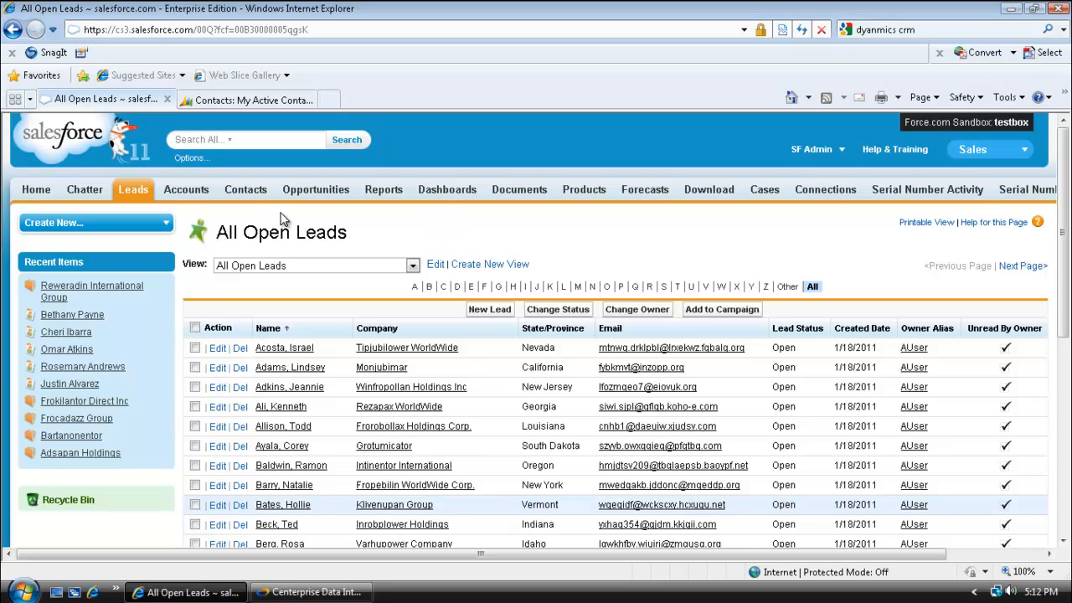
pyautogui.moveTo(276, 218)
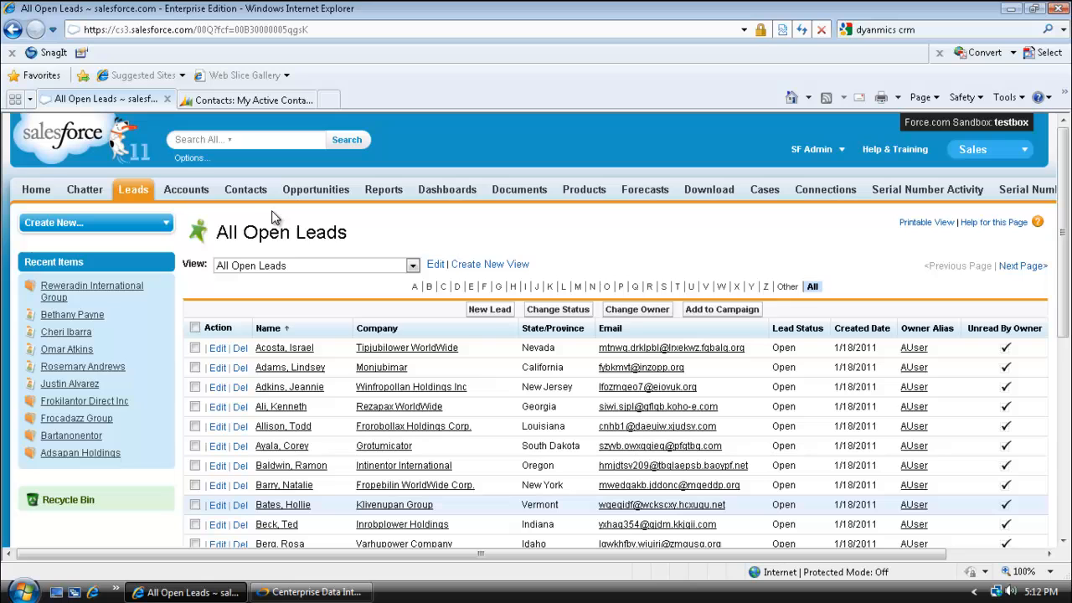
pyautogui.moveTo(255, 196)
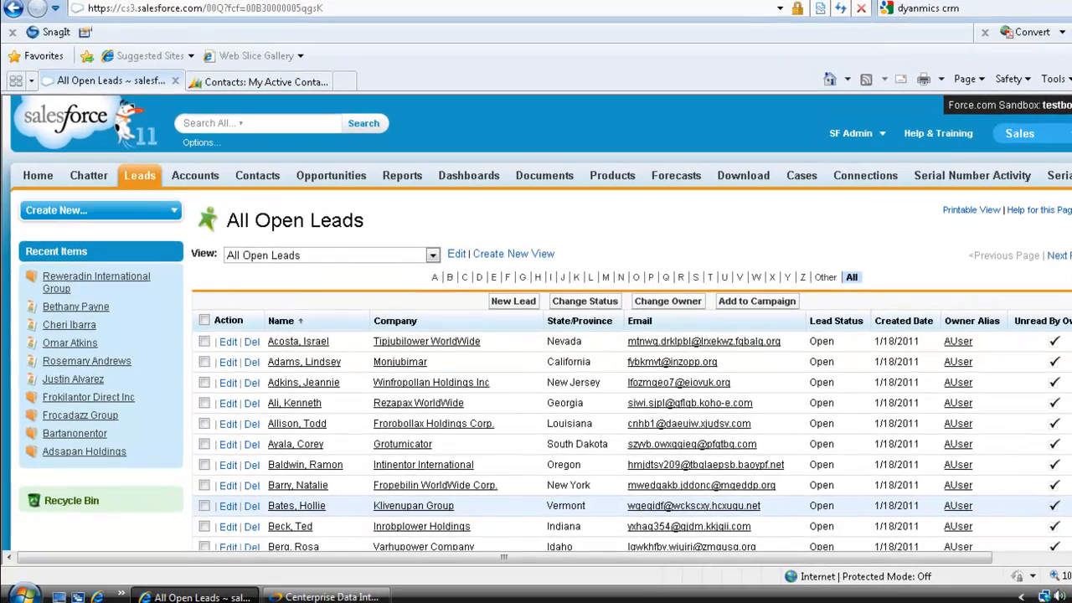
# Review the Migration workflow steps, then select the Accounts dataflow in Project Explorer
pyautogui.click(326, 595)
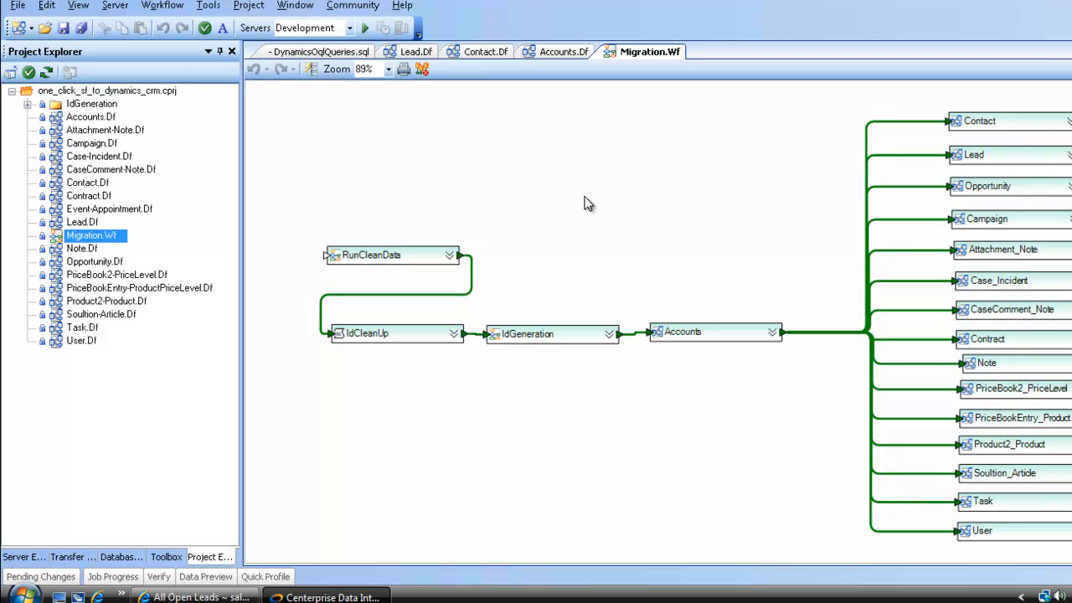
pyautogui.moveTo(377, 183)
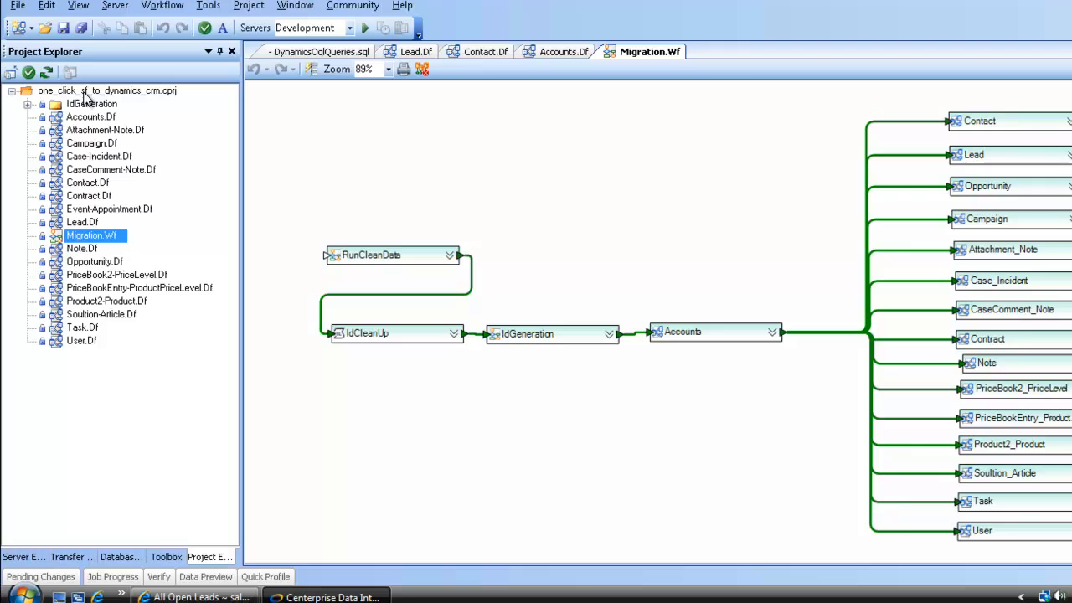
pyautogui.moveTo(136, 95)
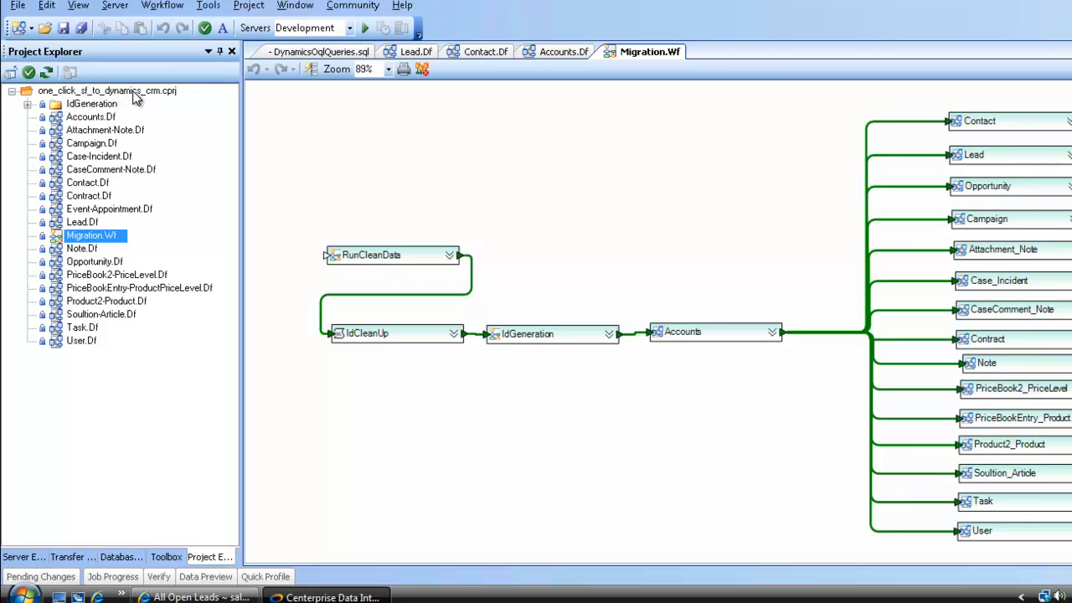
pyautogui.moveTo(146, 101)
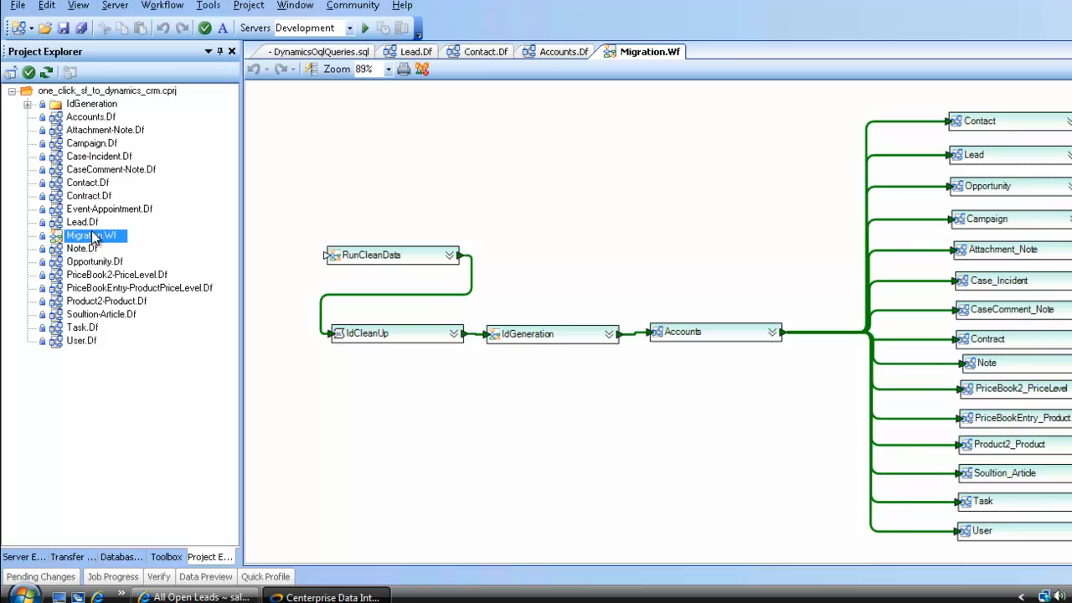
pyautogui.moveTo(132, 255)
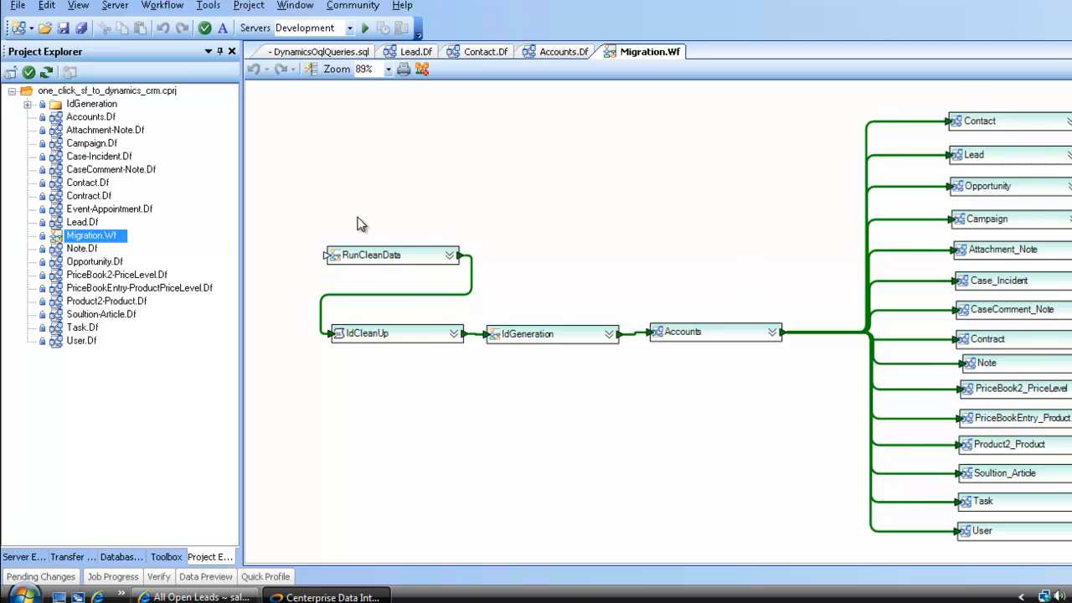
pyautogui.moveTo(391, 257)
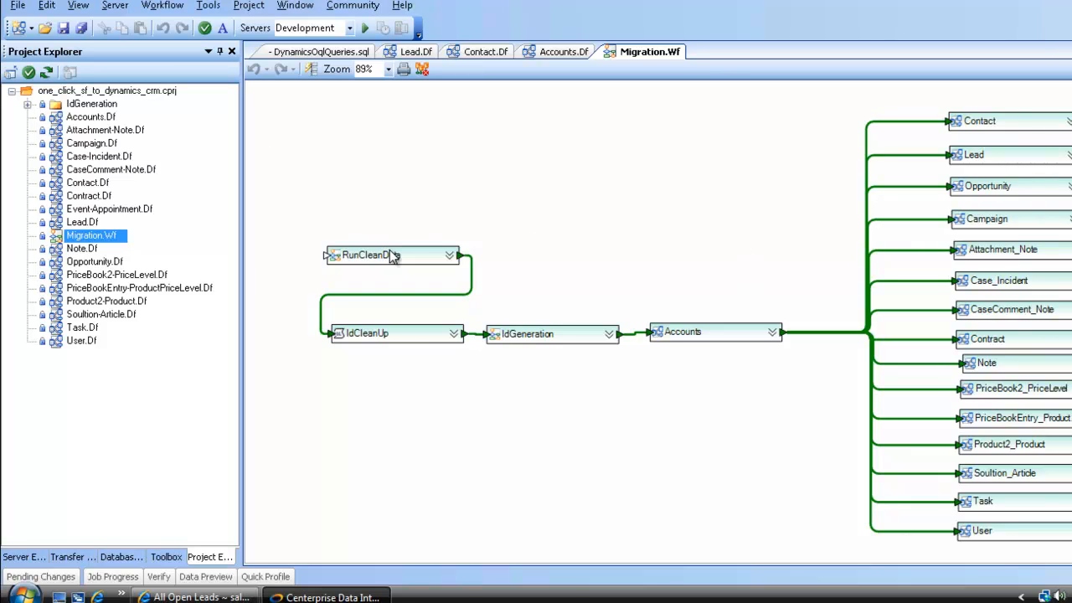
pyautogui.moveTo(408, 277)
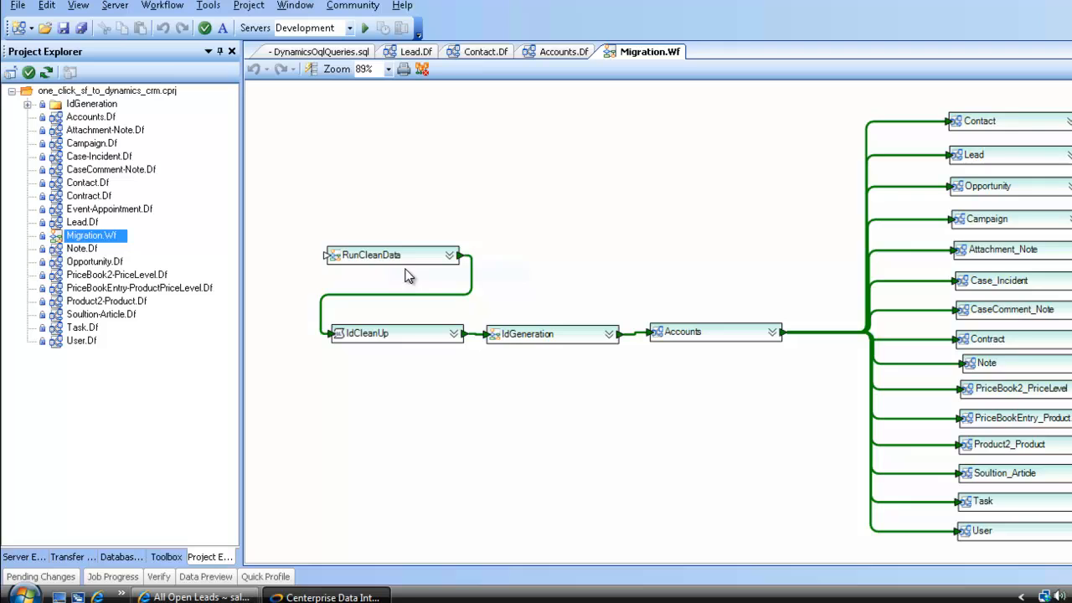
pyautogui.moveTo(389, 260)
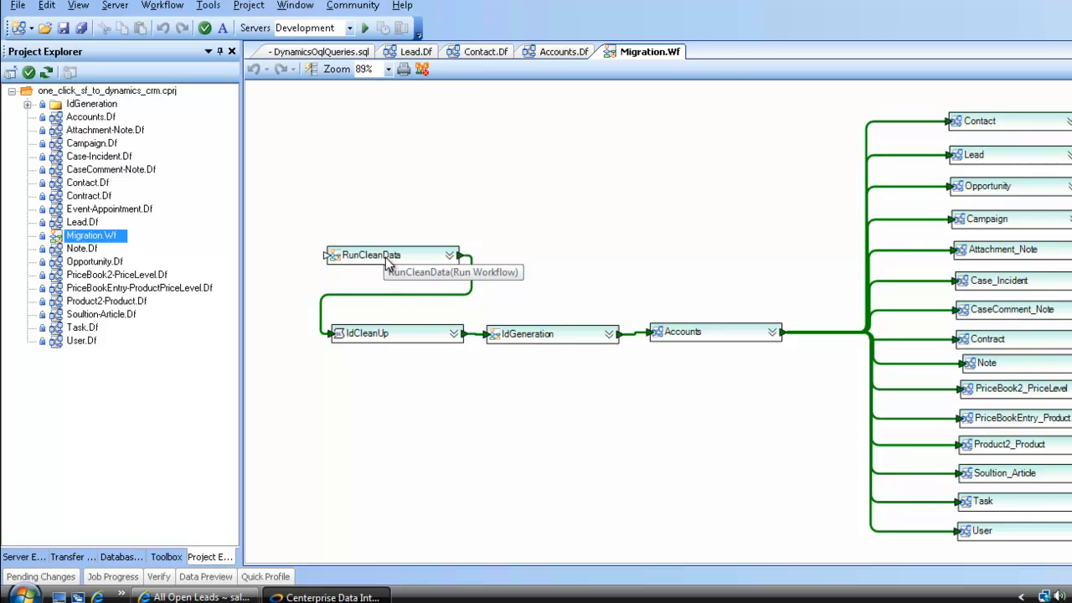
pyautogui.moveTo(536, 335)
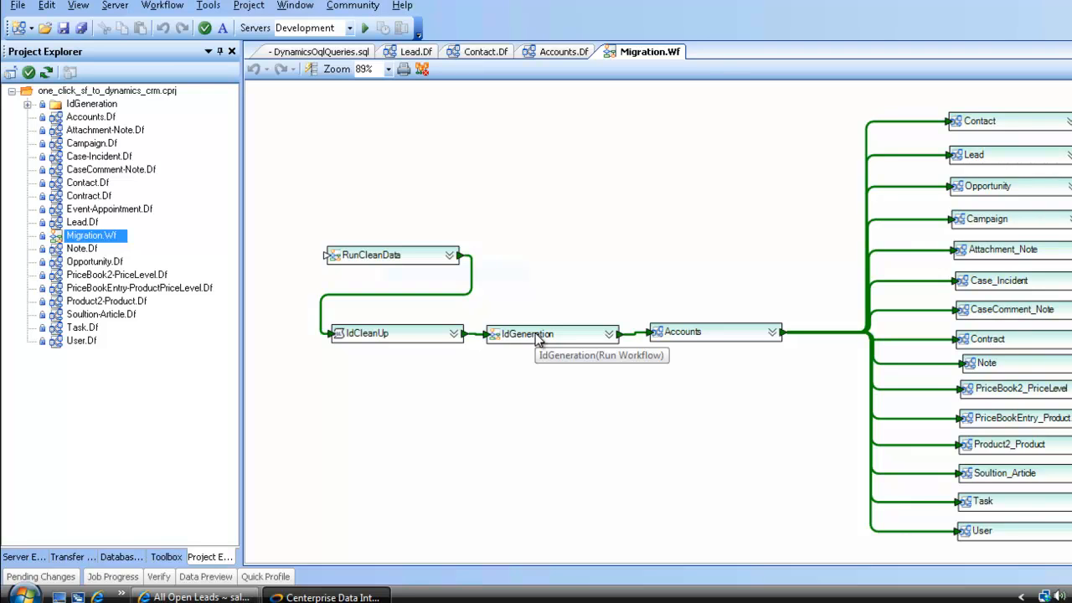
pyautogui.moveTo(693, 342)
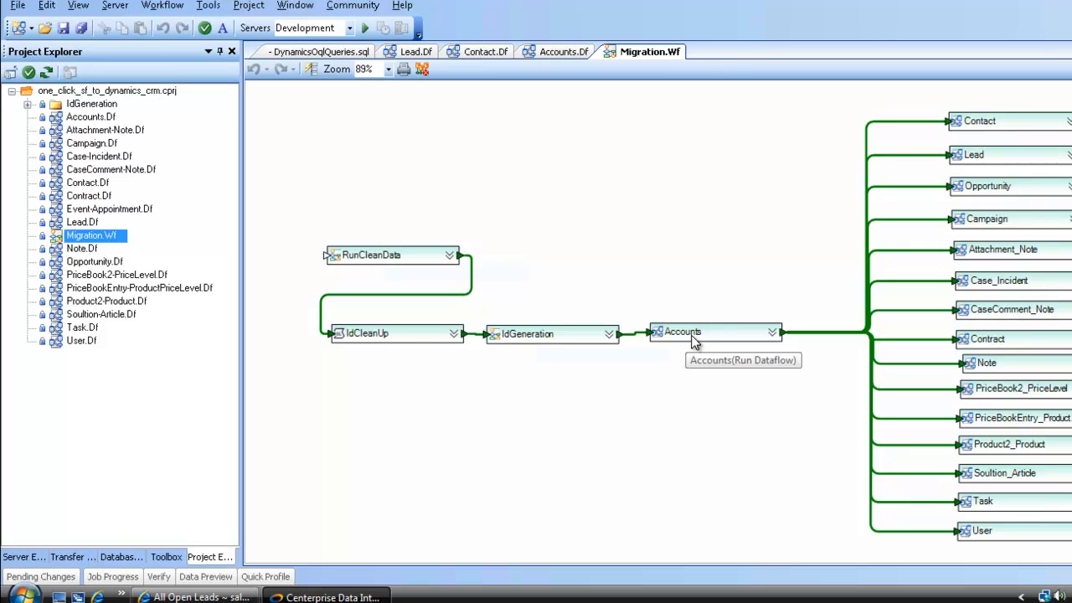
pyautogui.moveTo(989, 180)
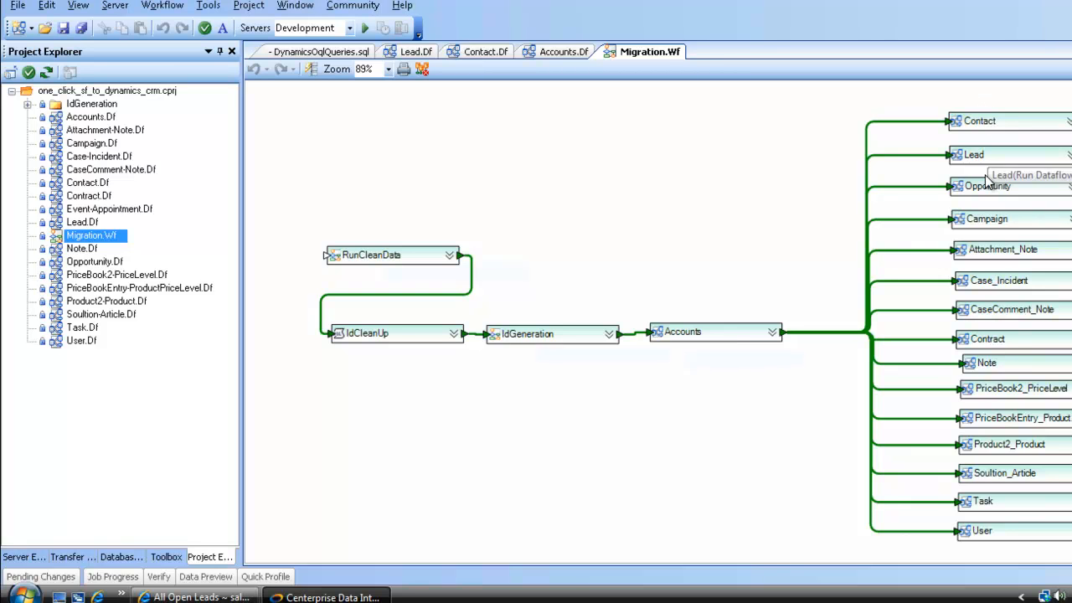
pyautogui.moveTo(724, 339)
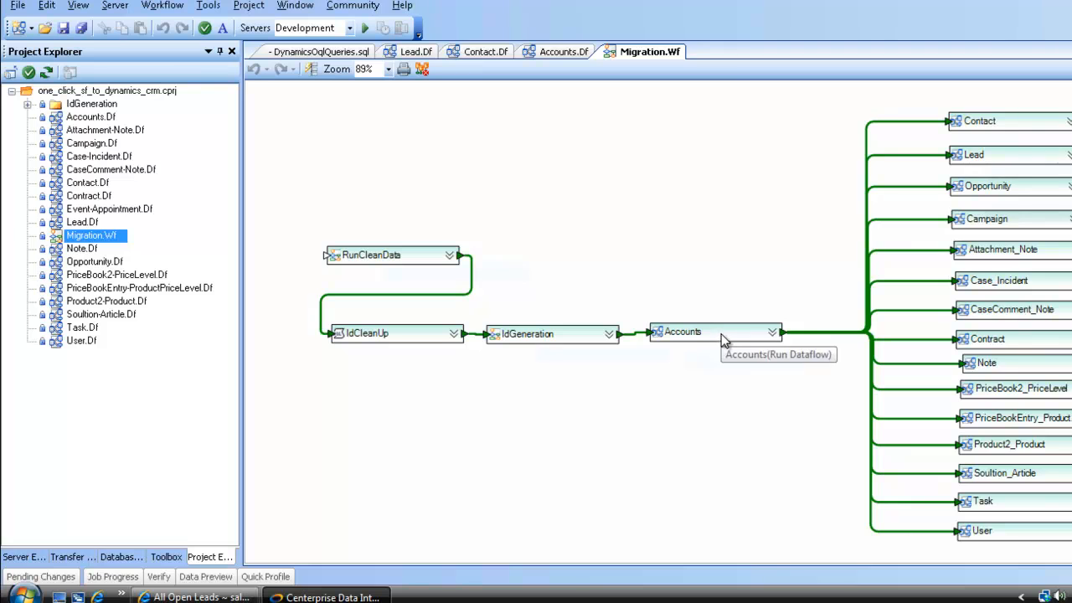
pyautogui.moveTo(695, 340)
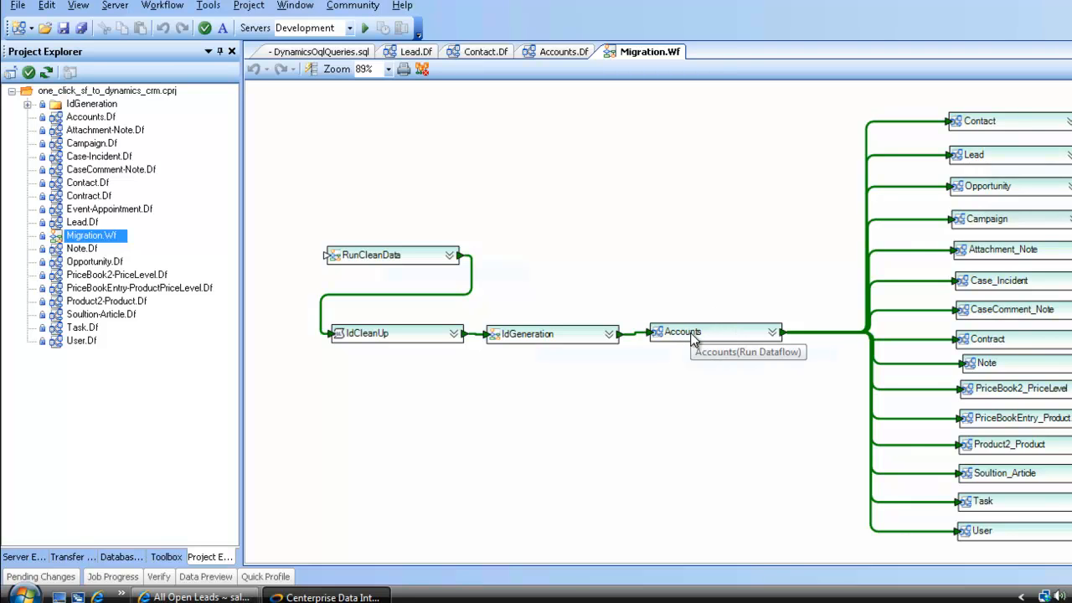
pyautogui.moveTo(90, 116)
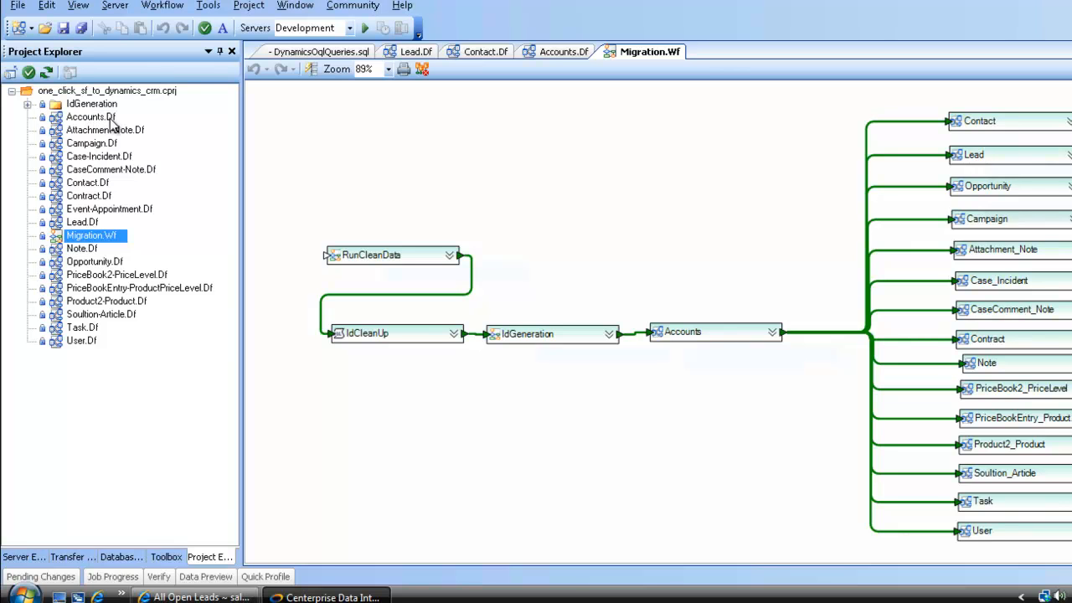
pyautogui.click(90, 116)
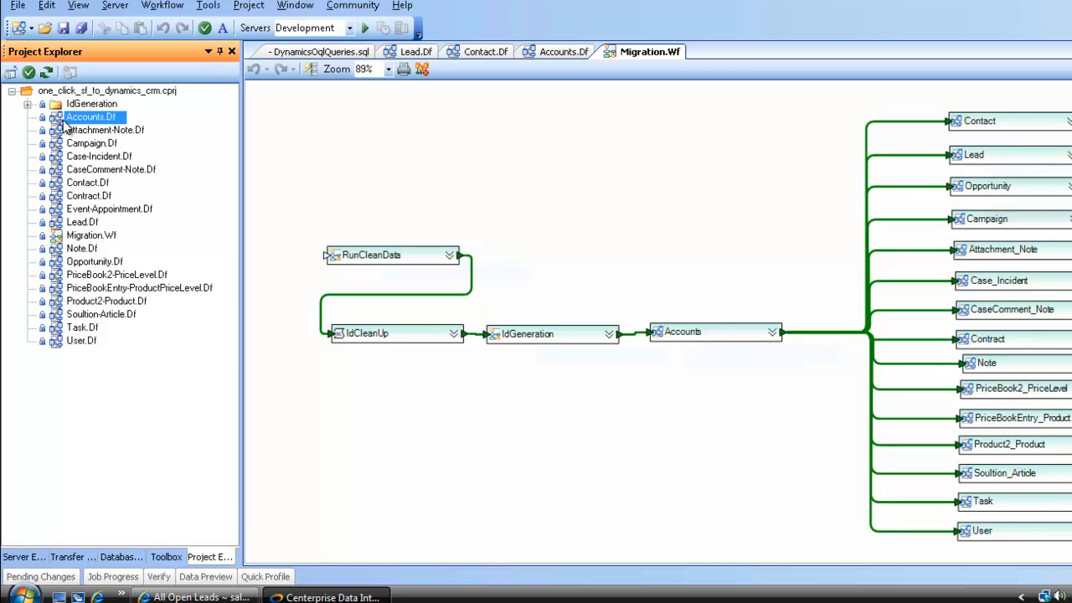
# Open Accounts.Df to view Salesforce Account fields mapped through IdLookup to Dynamics account
pyautogui.click(563, 51)
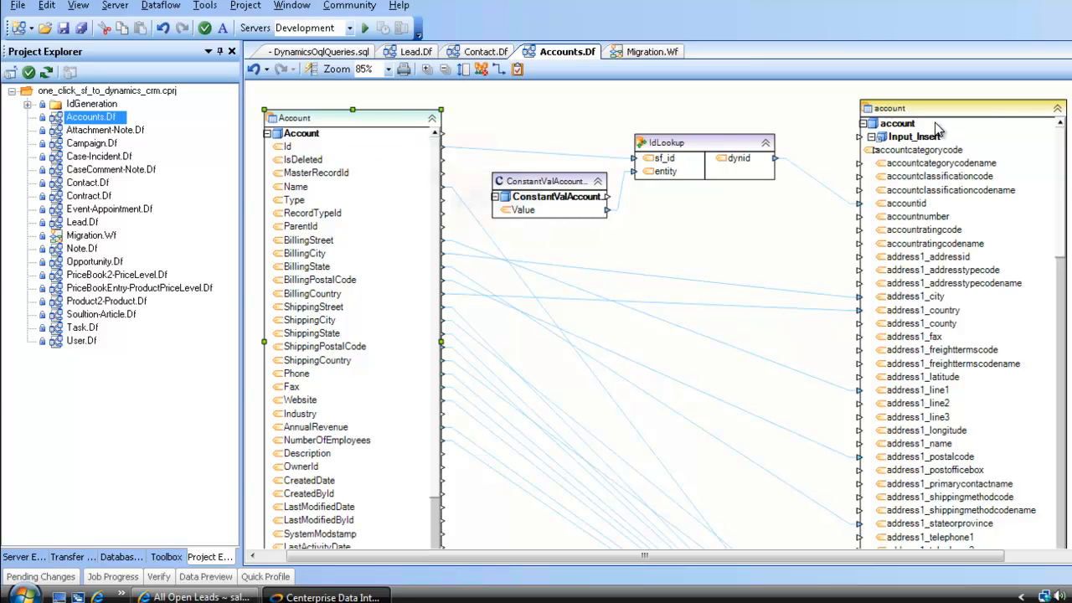
pyautogui.moveTo(909, 162)
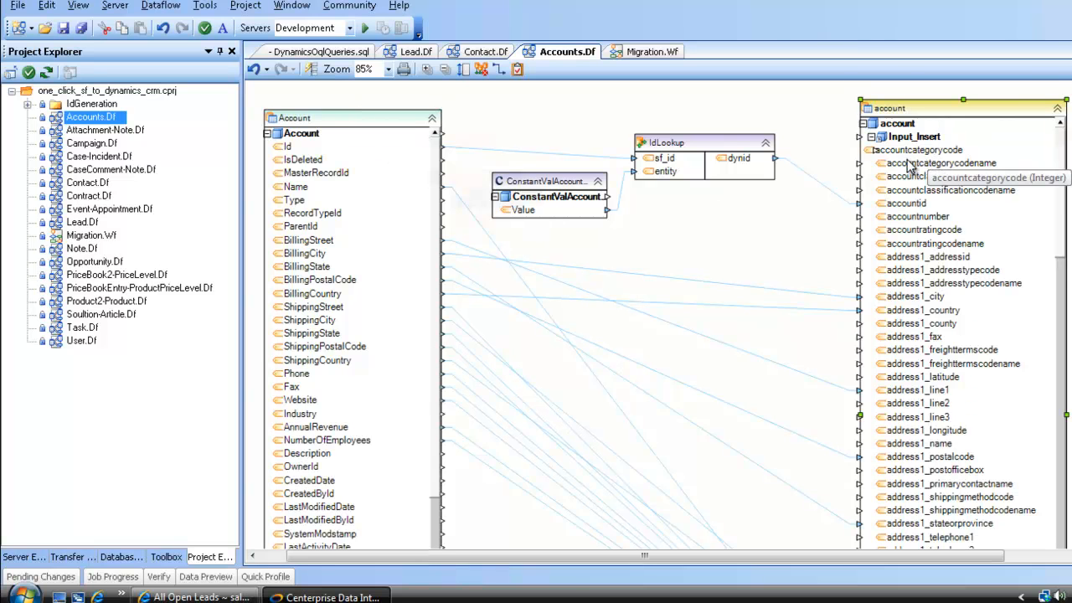
pyautogui.moveTo(570, 272)
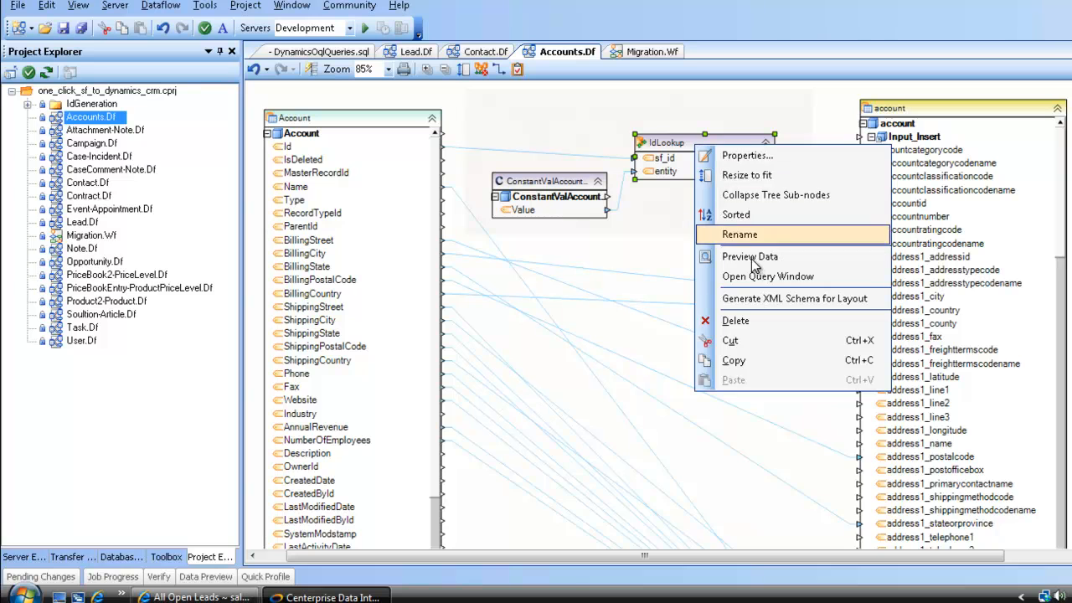
# Preview IdLookup data and inspect the first record's full Dynamics id
pyautogui.click(750, 256)
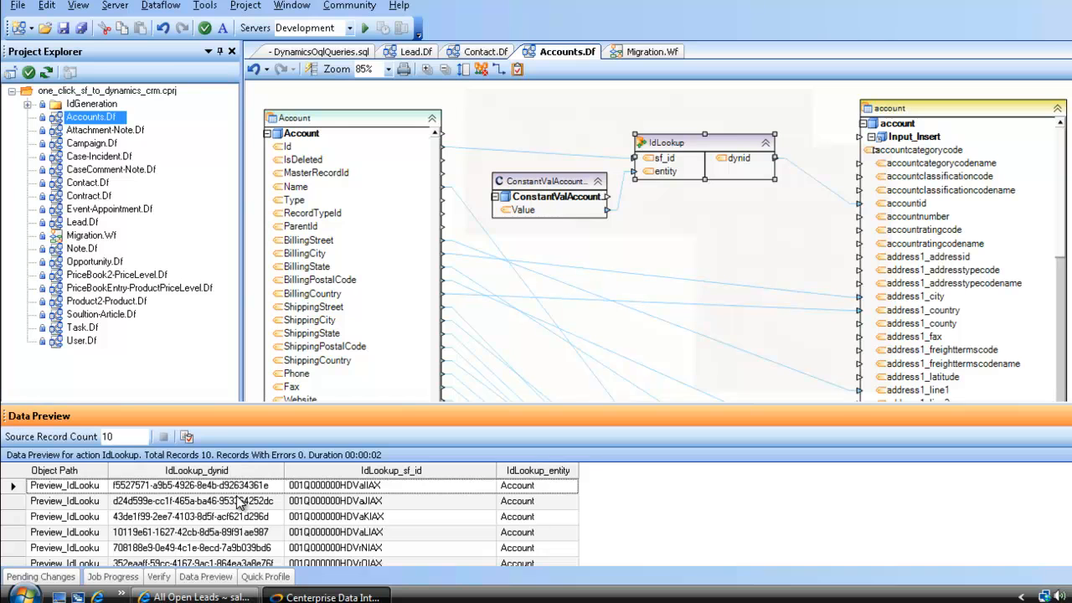
pyautogui.click(197, 485)
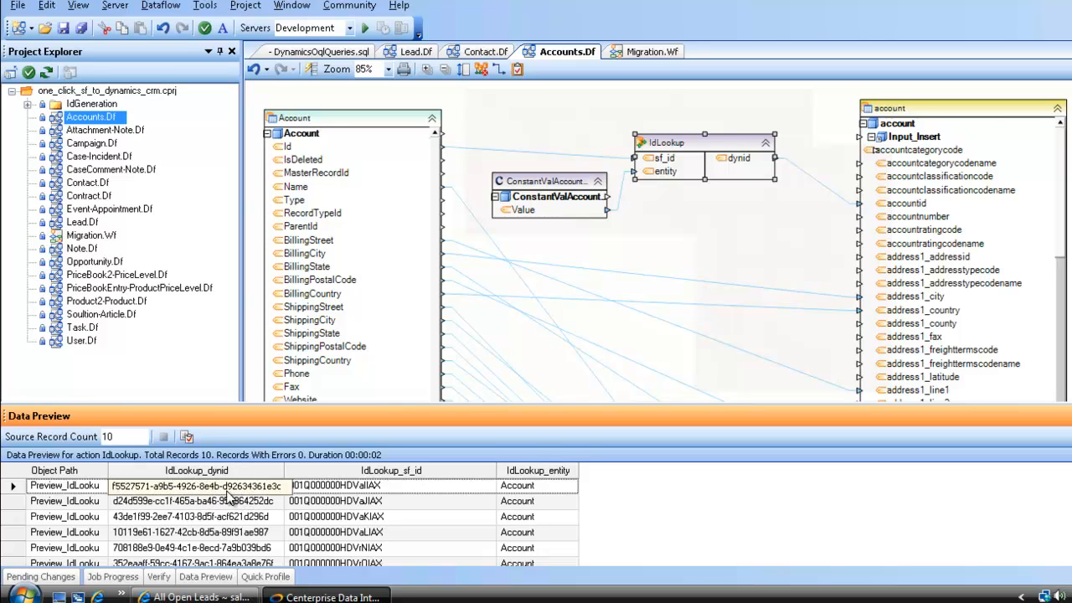
pyautogui.click(197, 485)
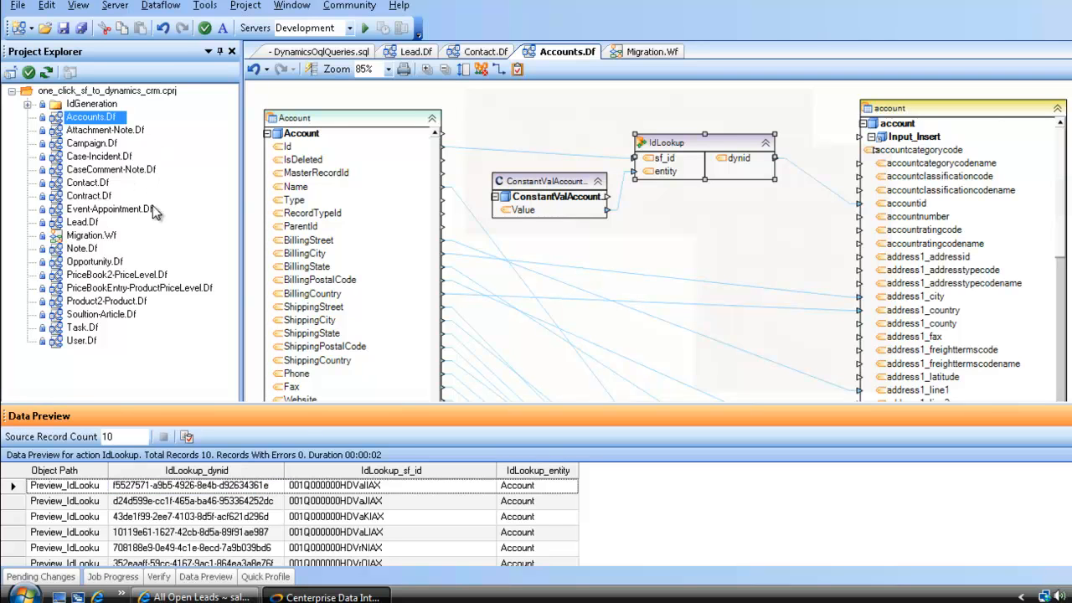
pyautogui.moveTo(113, 215)
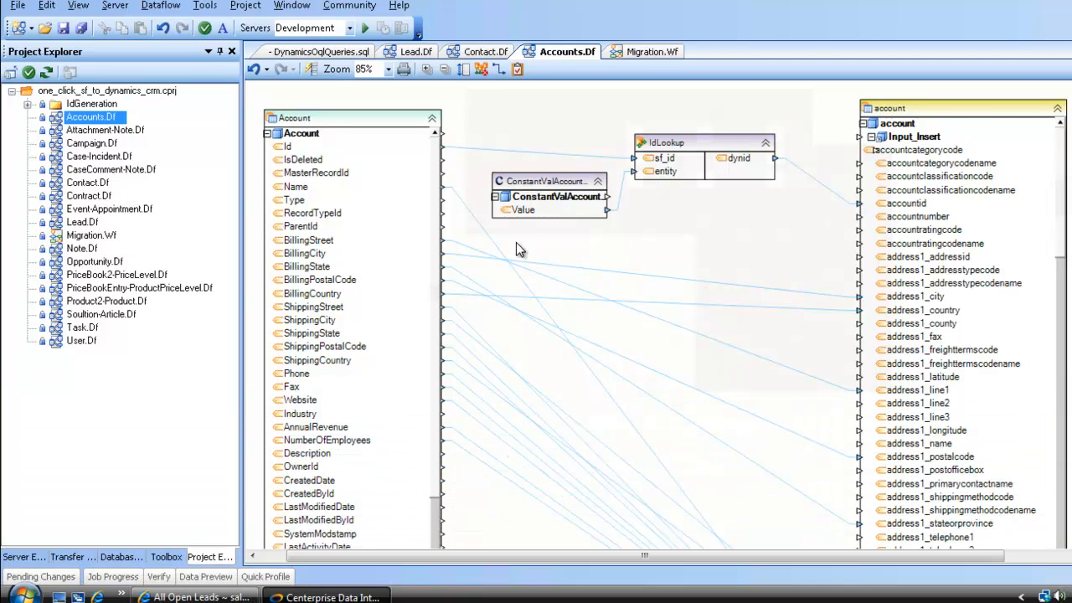
pyautogui.moveTo(172, 156)
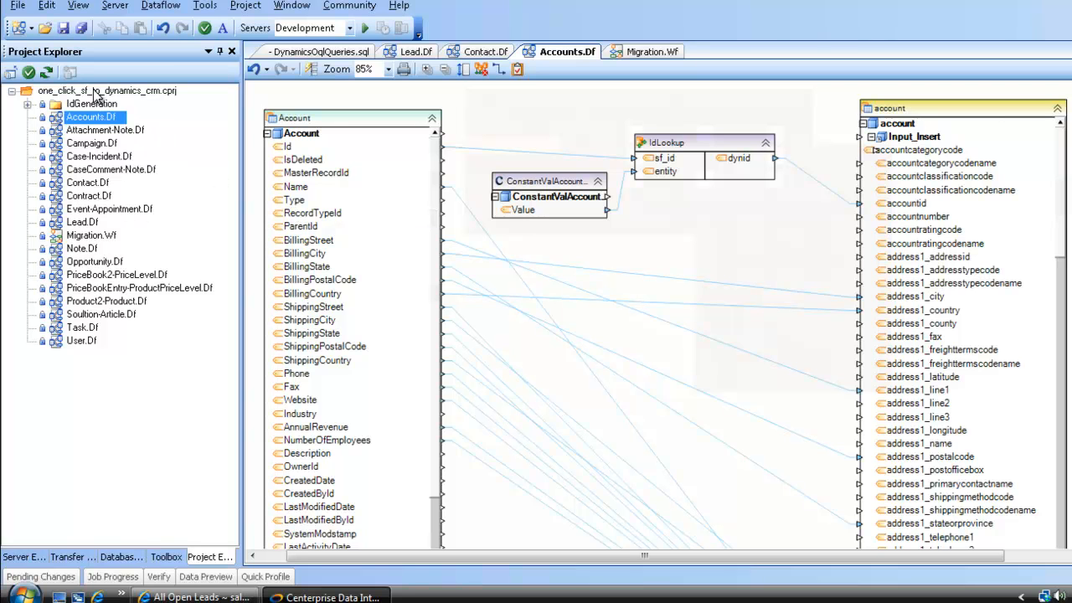
pyautogui.moveTo(137, 99)
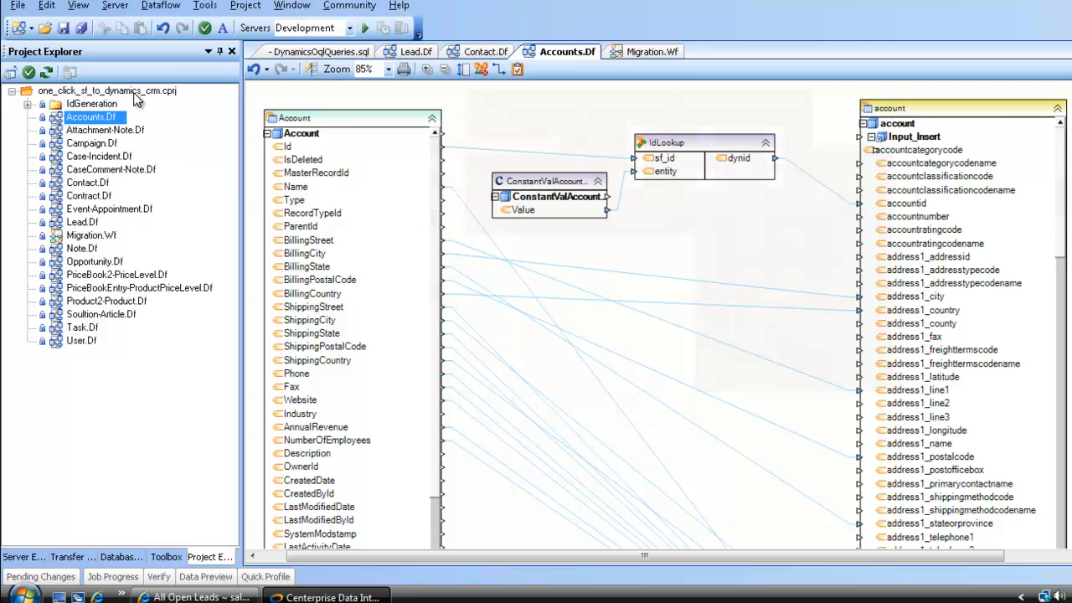
# Open the Migration.Wf workflow diagram from Project Explorer
pyautogui.click(652, 51)
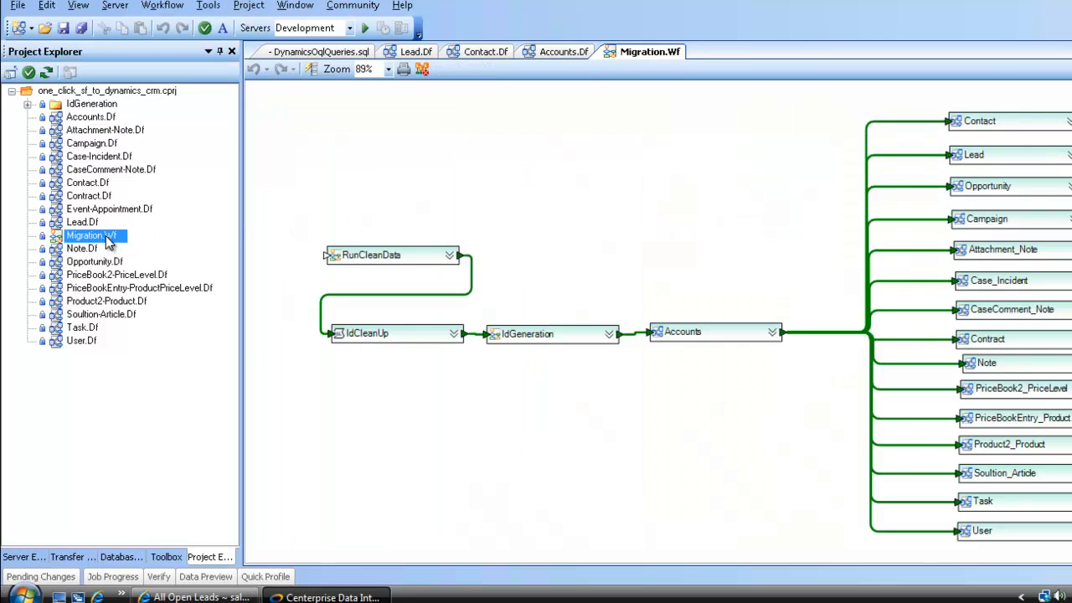
pyautogui.moveTo(128, 290)
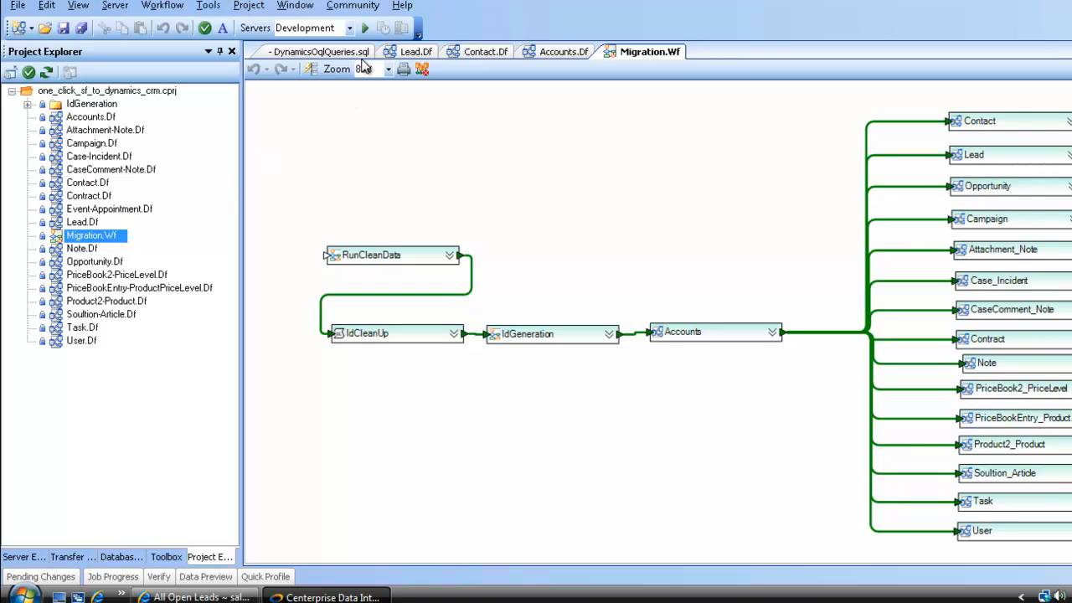
pyautogui.moveTo(366, 28)
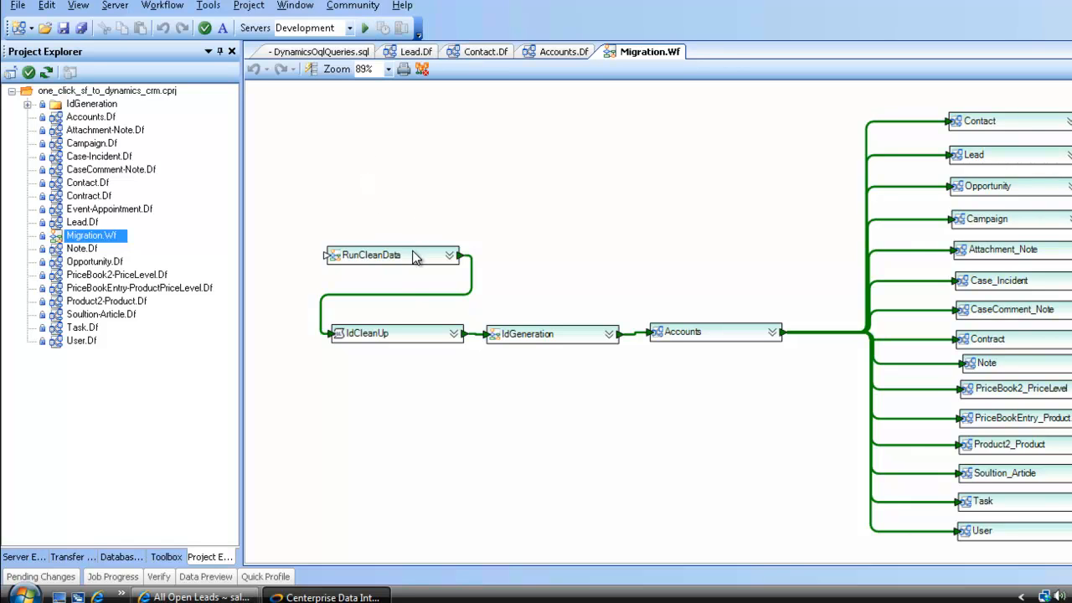
pyautogui.moveTo(742, 248)
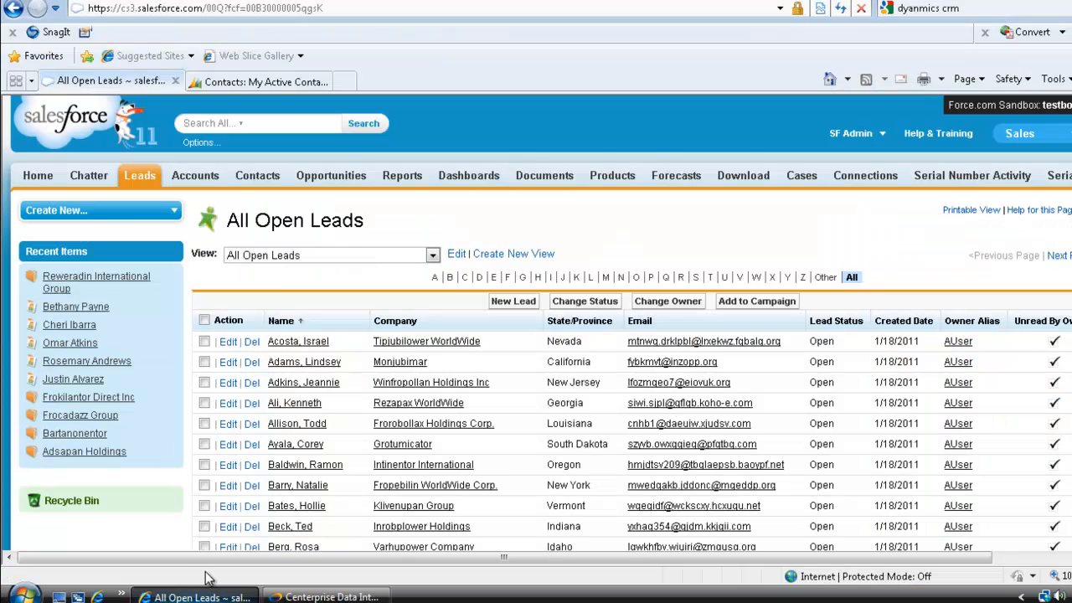
# Switch the browser to the Dynamics CRM My Active Contacts view with 721 records
pyautogui.click(251, 81)
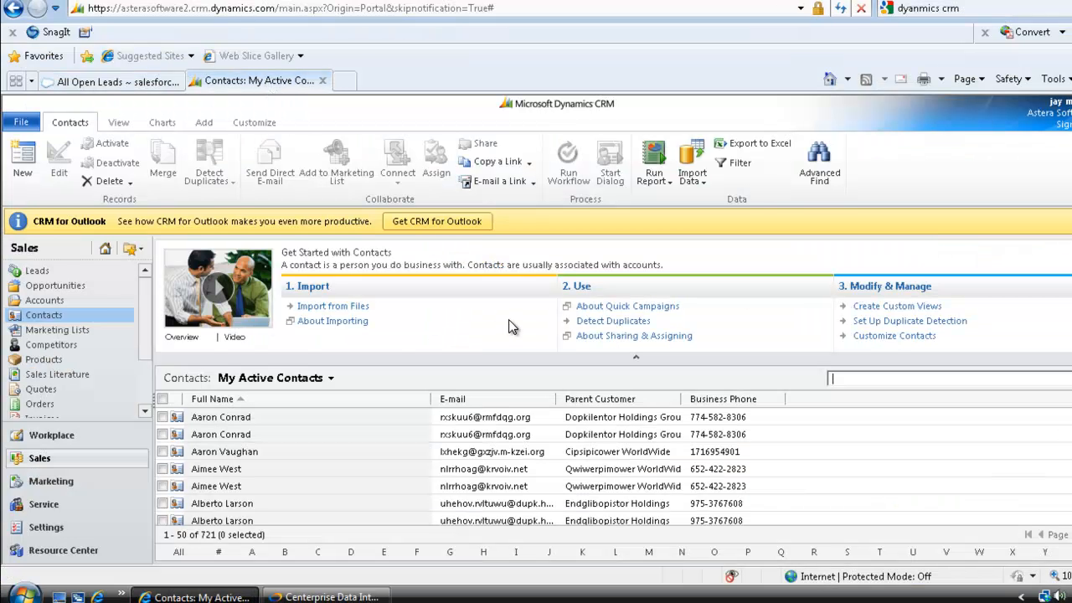
pyautogui.moveTo(520, 335)
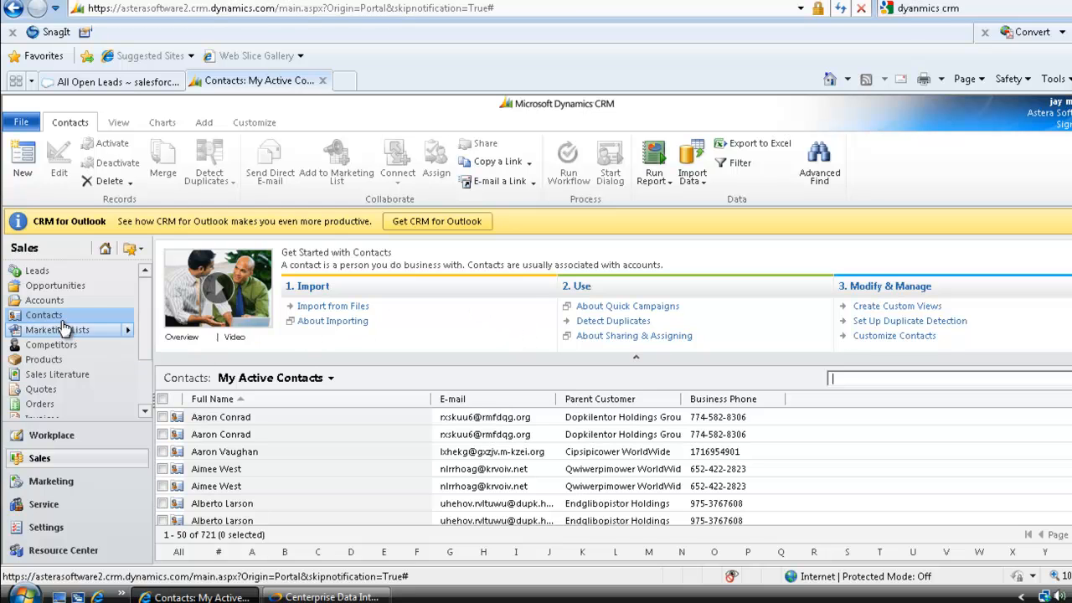
pyautogui.moveTo(44, 300)
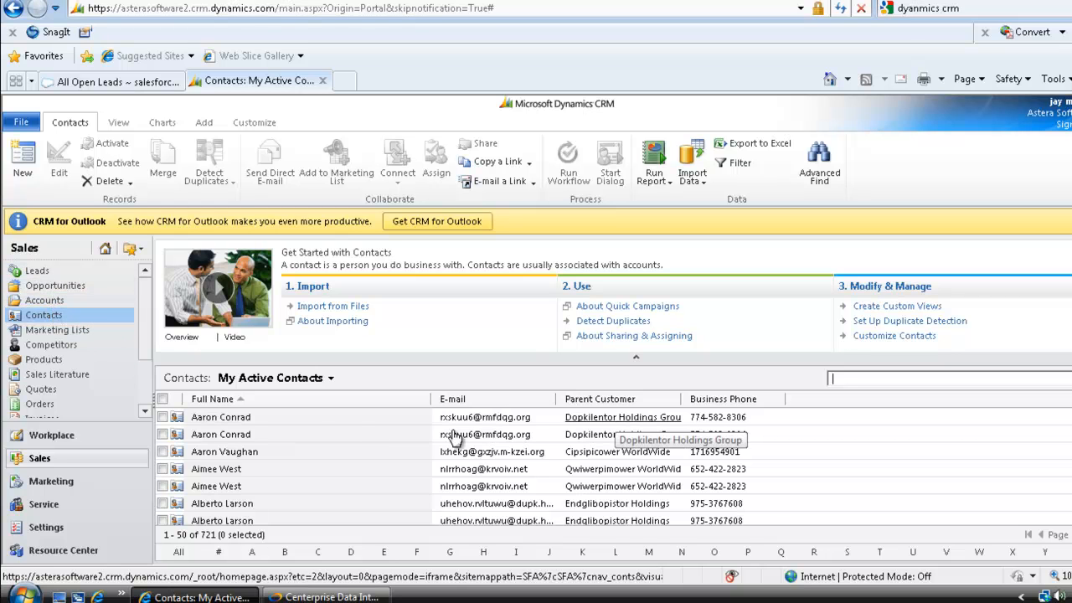
pyautogui.moveTo(536, 459)
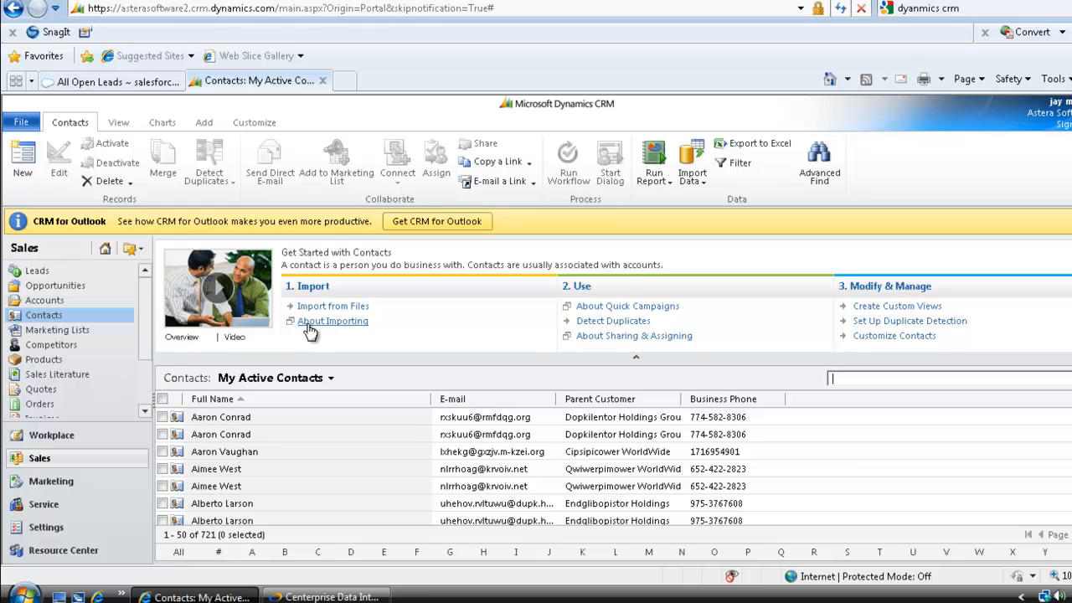
pyautogui.moveTo(435, 343)
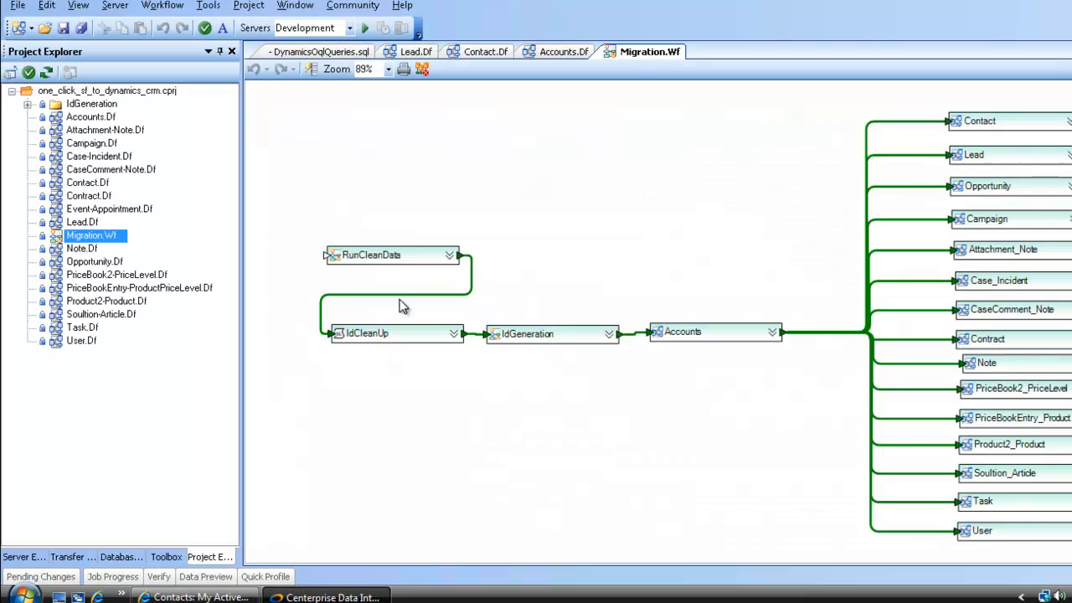
pyautogui.moveTo(243, 198)
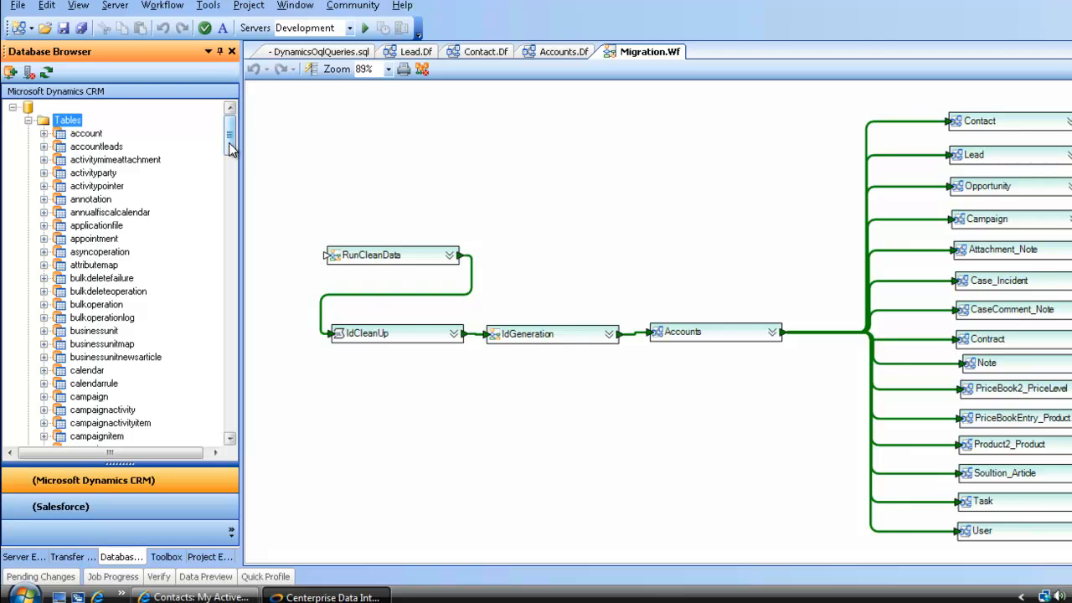
pyautogui.moveTo(233, 144)
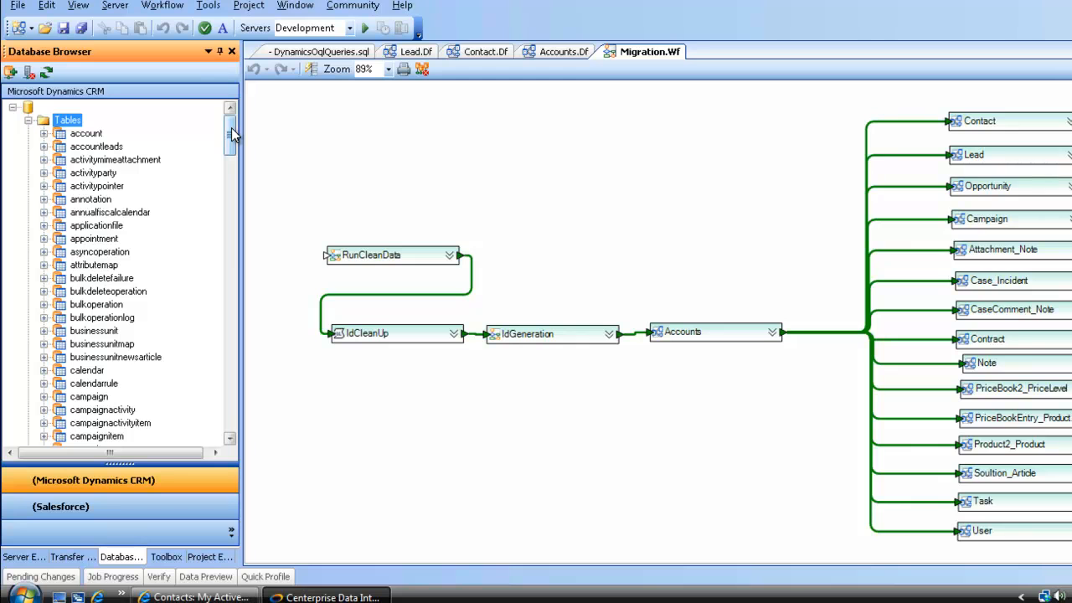
pyautogui.moveTo(95, 506)
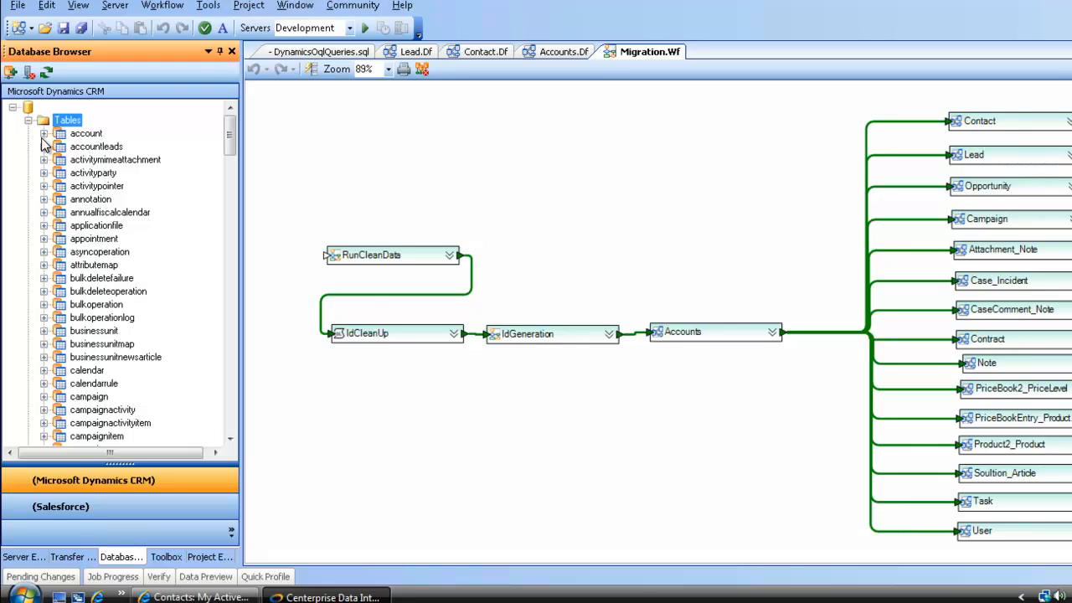
pyautogui.moveTo(50, 203)
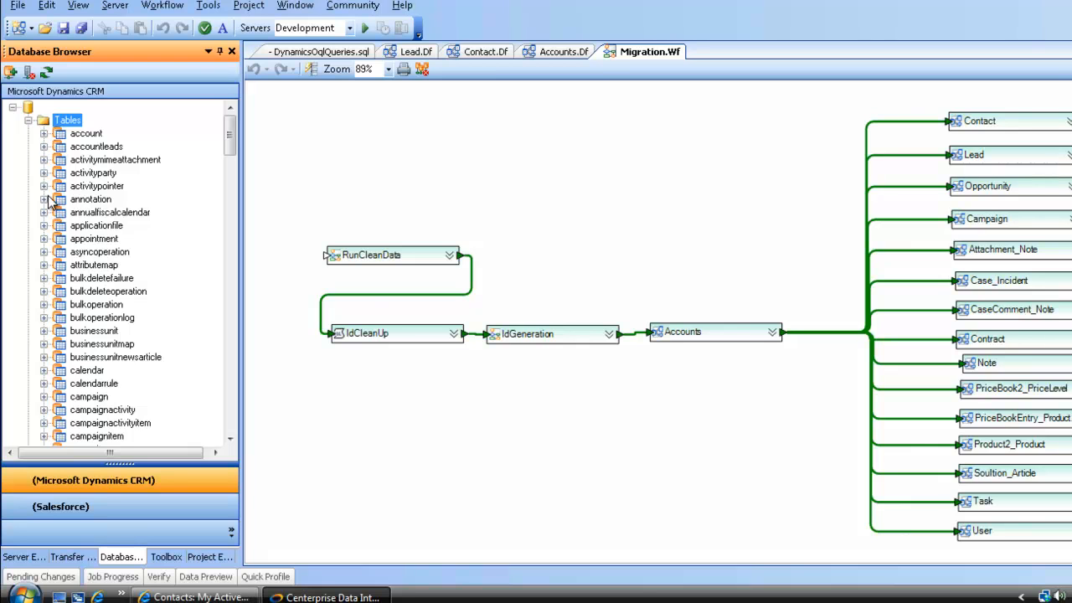
# Expand and collapse the account table's columns, then open DynamicsOqlQueries.sql
pyautogui.click(44, 133)
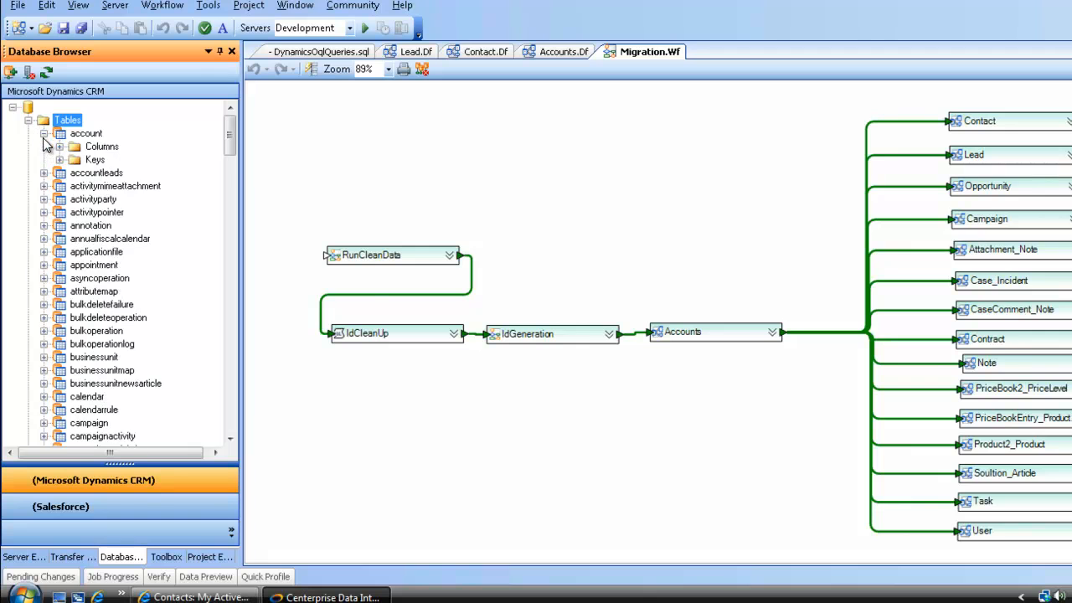
pyautogui.click(44, 147)
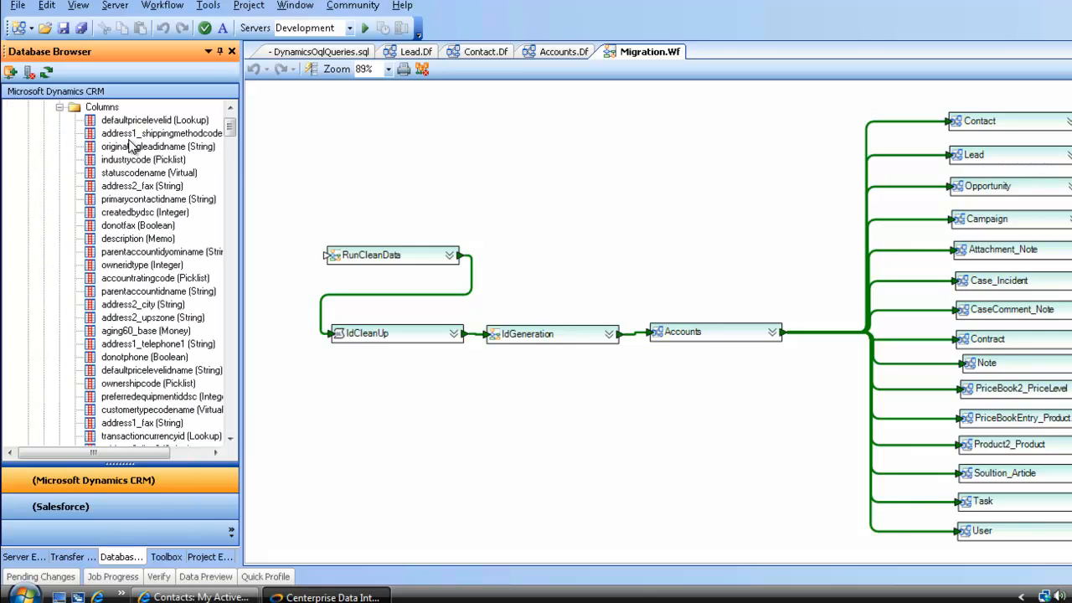
pyautogui.click(59, 106)
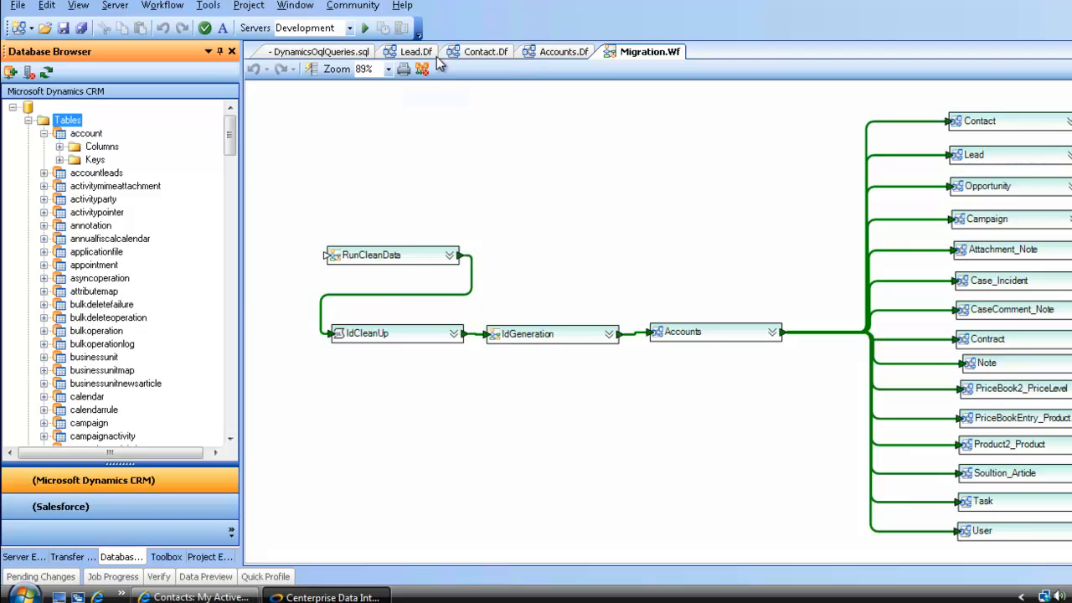
pyautogui.click(322, 51)
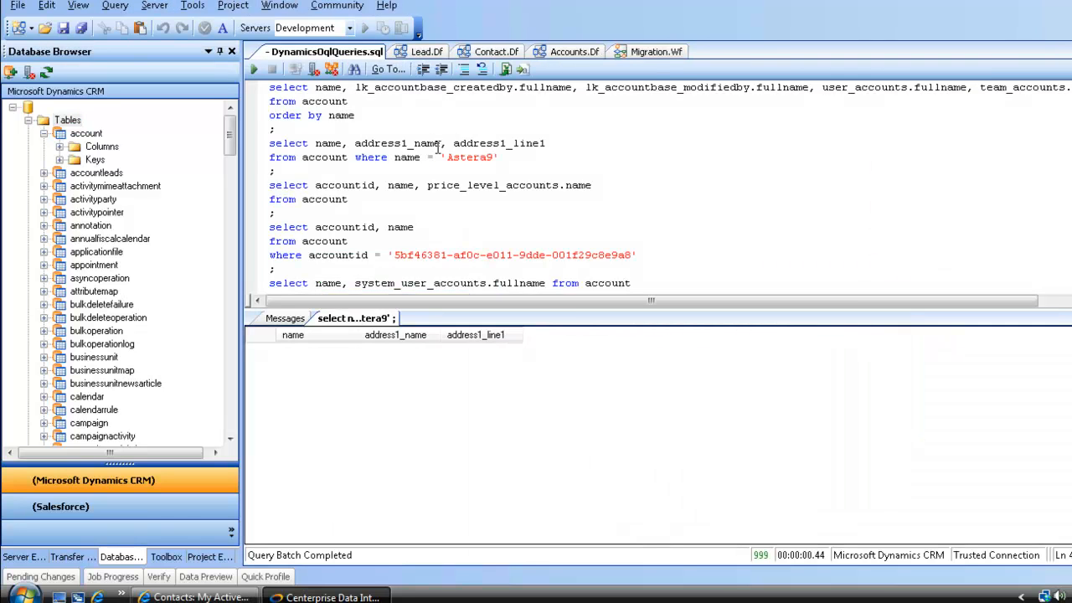
pyautogui.moveTo(505, 162)
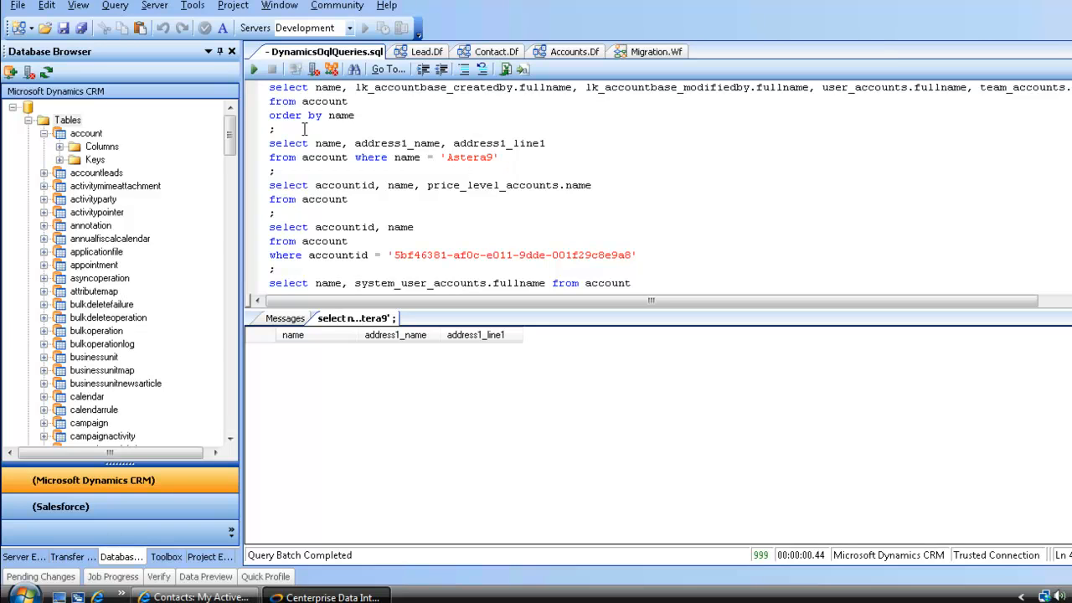
# Select the first SELECT statement listing accounts ordered by name
pyautogui.click(254, 69)
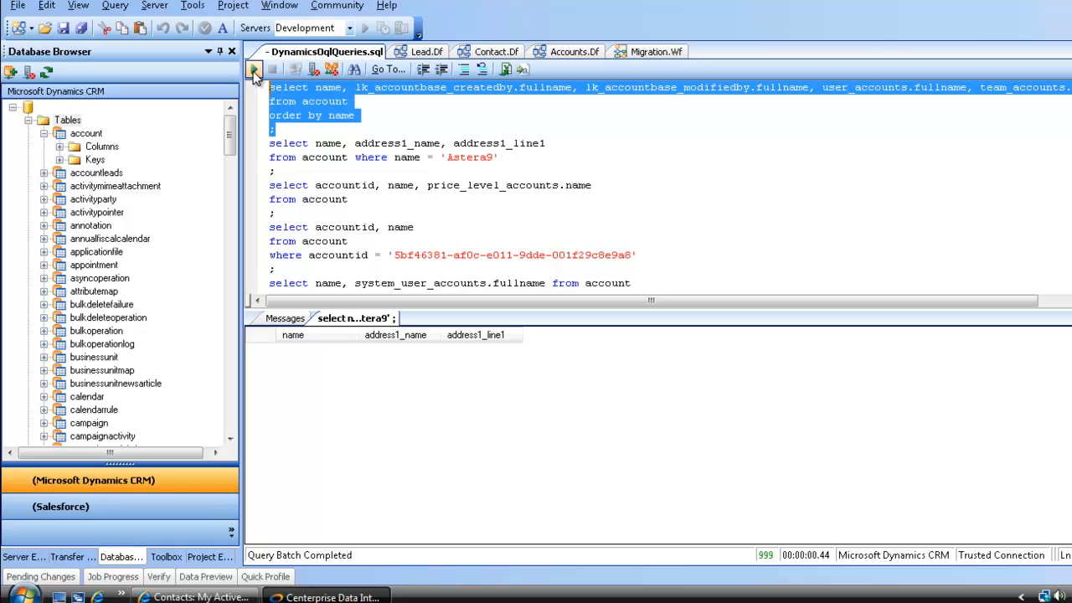
# Run the accounts query, listing account names with creator, modifier and user names
pyautogui.click(254, 69)
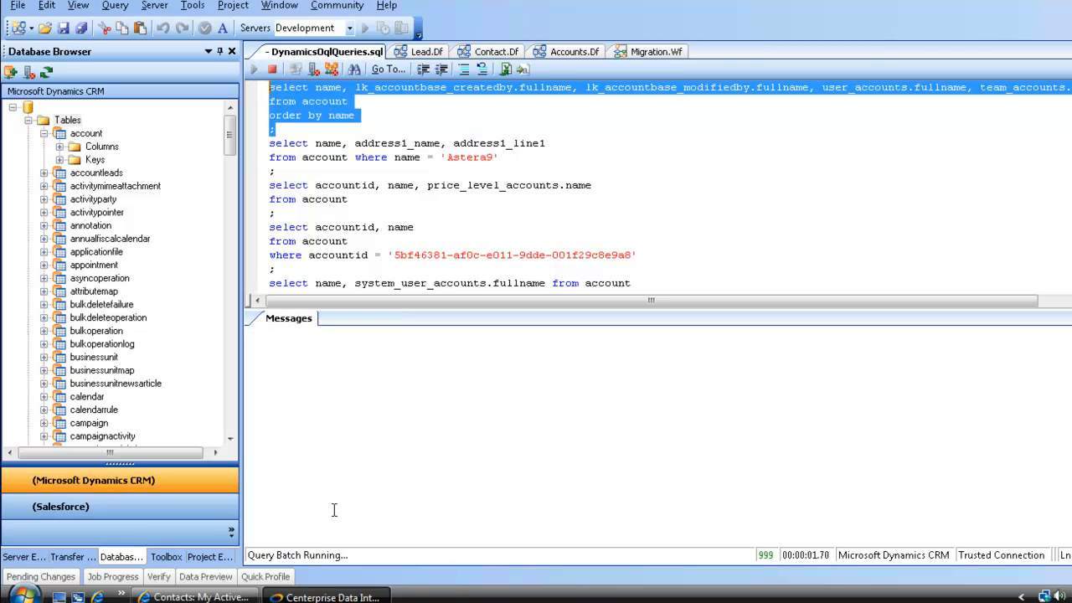
pyautogui.click(254, 69)
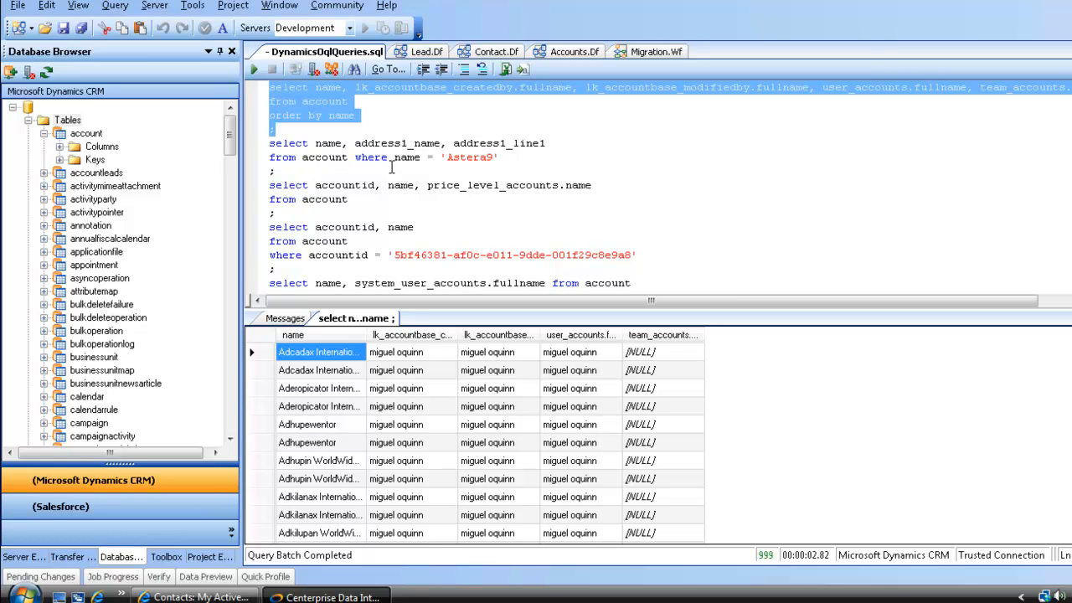
pyautogui.moveTo(409, 167)
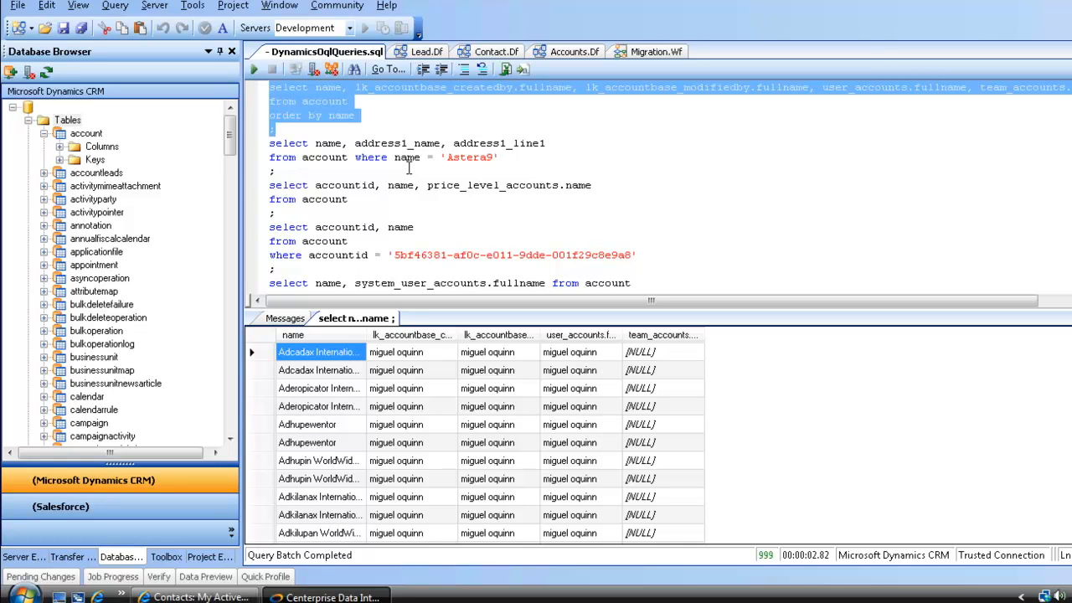
pyautogui.moveTo(410, 164)
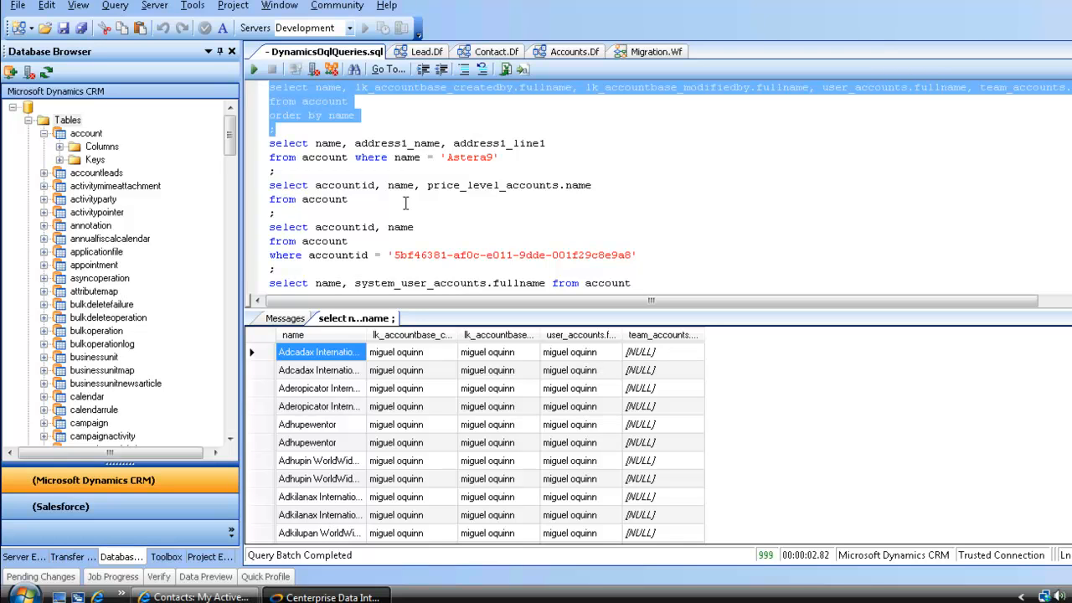
pyautogui.moveTo(407, 203)
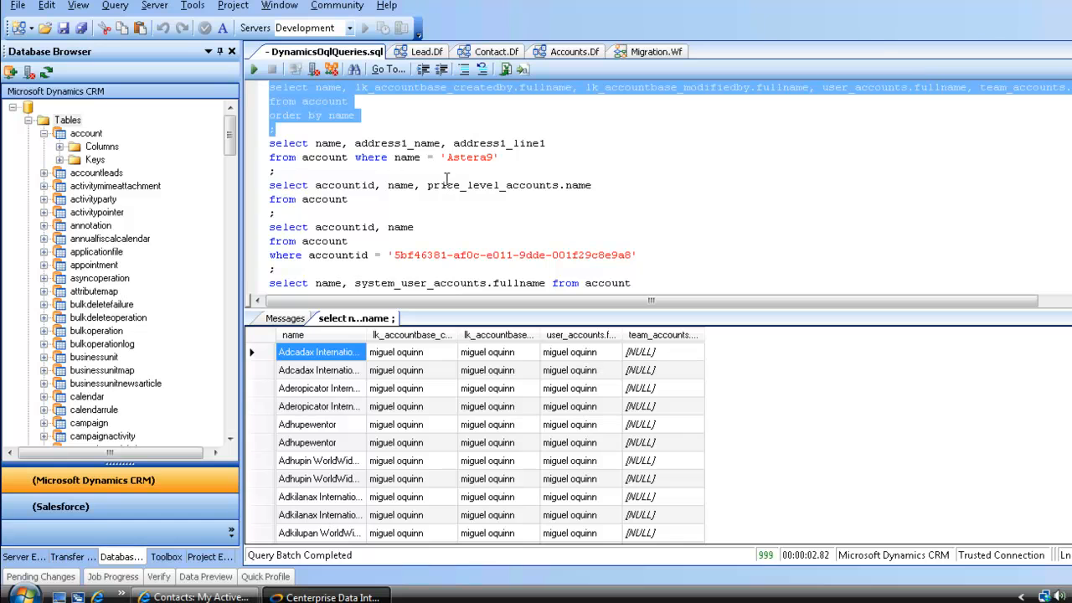
pyautogui.moveTo(427, 186)
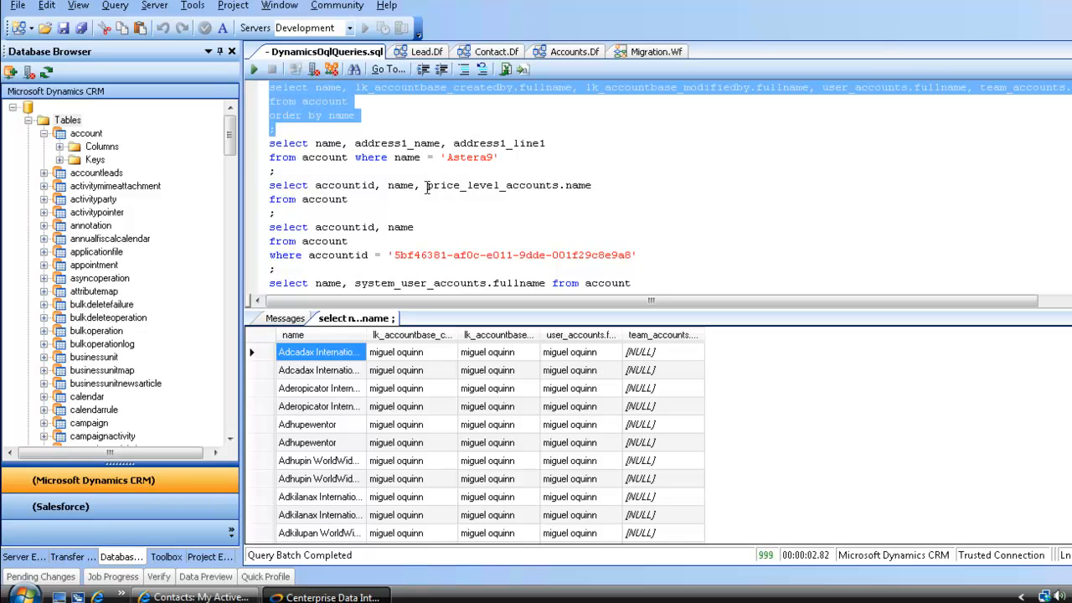
pyautogui.moveTo(402, 134)
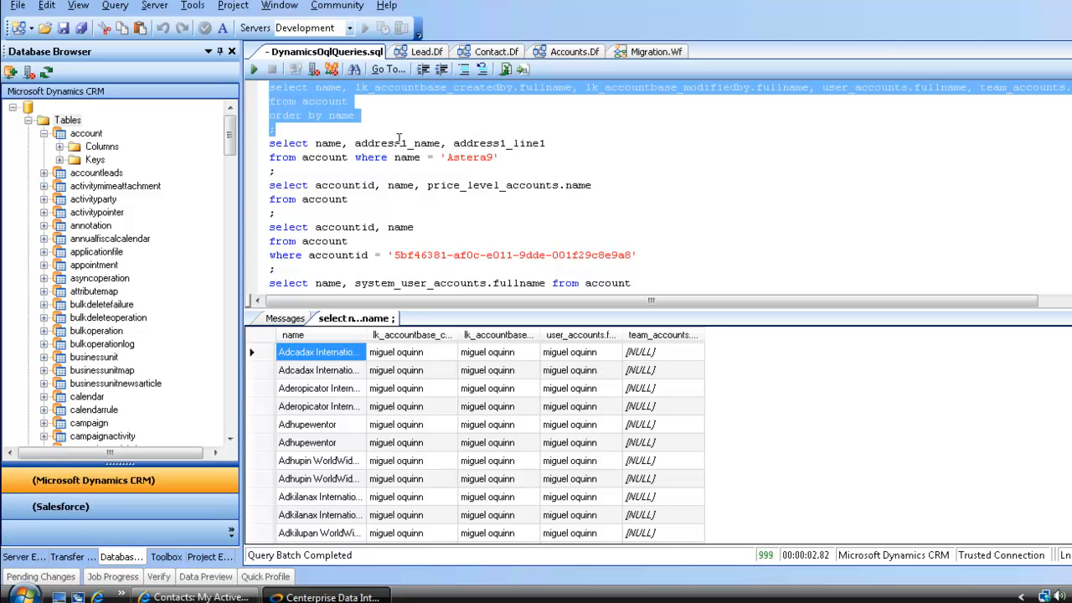
pyautogui.moveTo(409, 155)
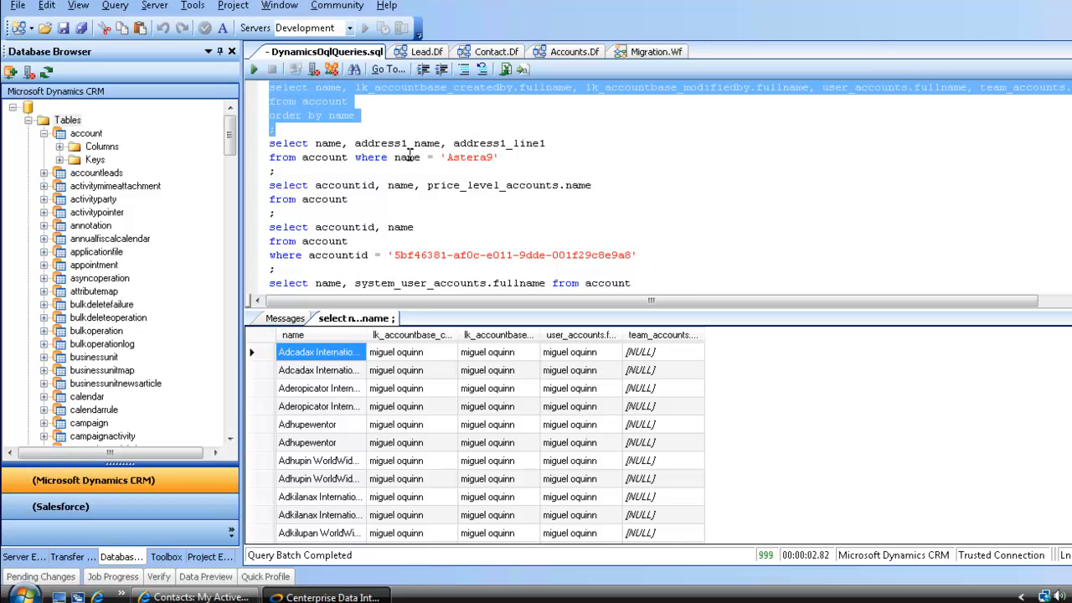